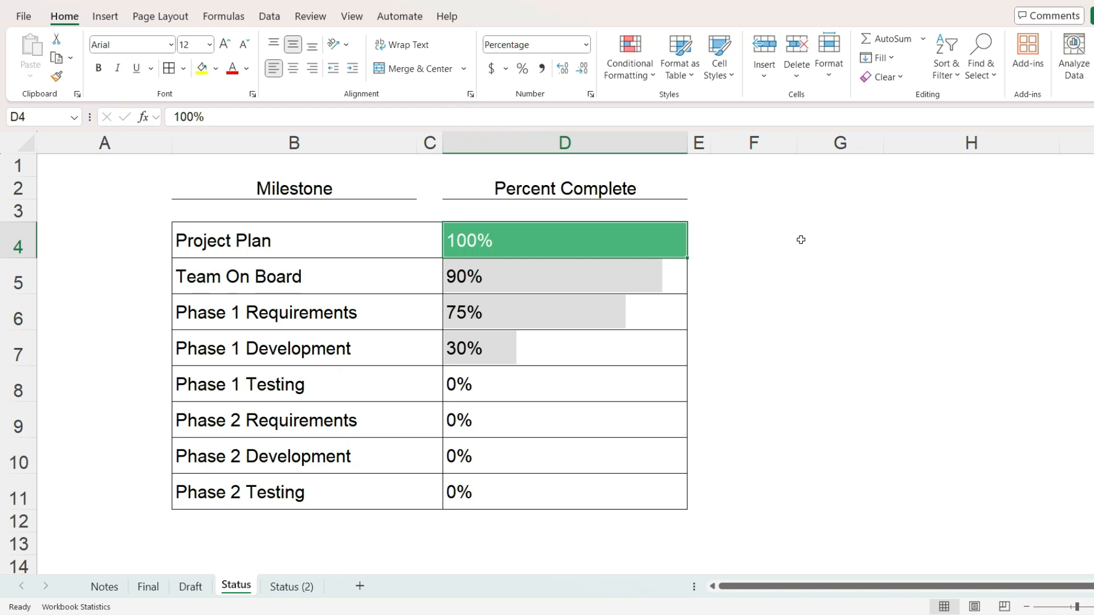
Change Project Plan's percentage to 35%, then 99%, so the green fill becomes a partial bar.
text(35%)
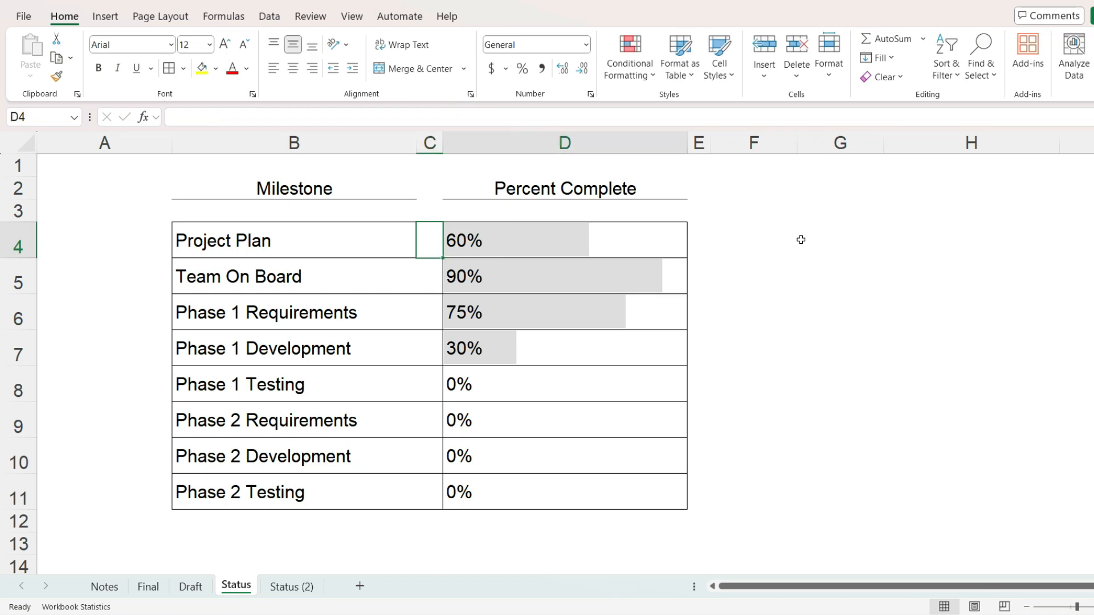
text(99%)
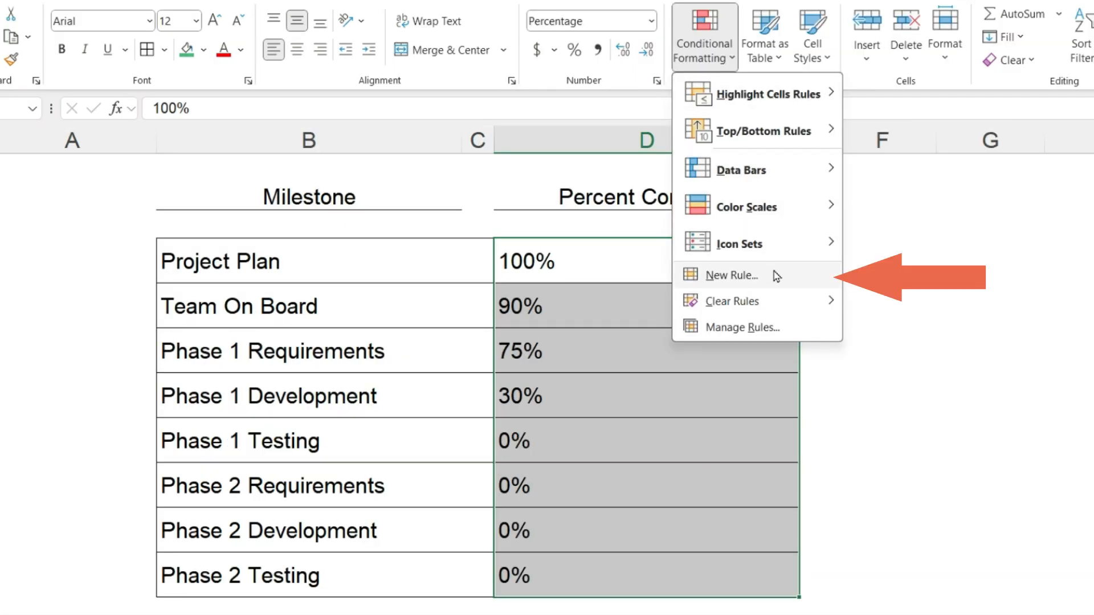
Create a Data Bar rule with Number minimum 0 and maximum 1, choosing a gray bar colour.
click(731, 275)
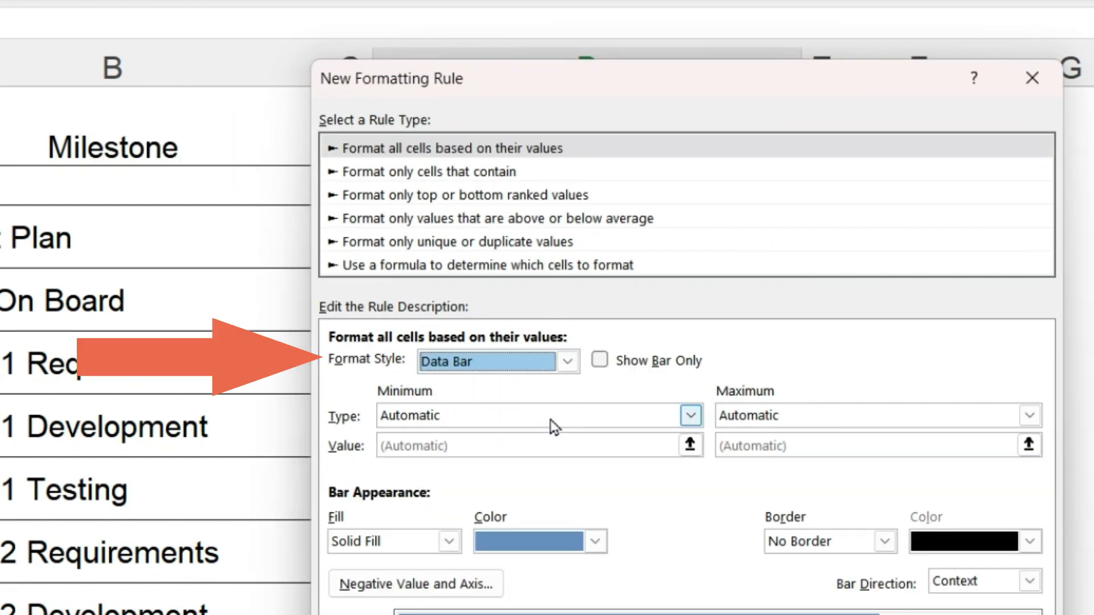
click(689, 414)
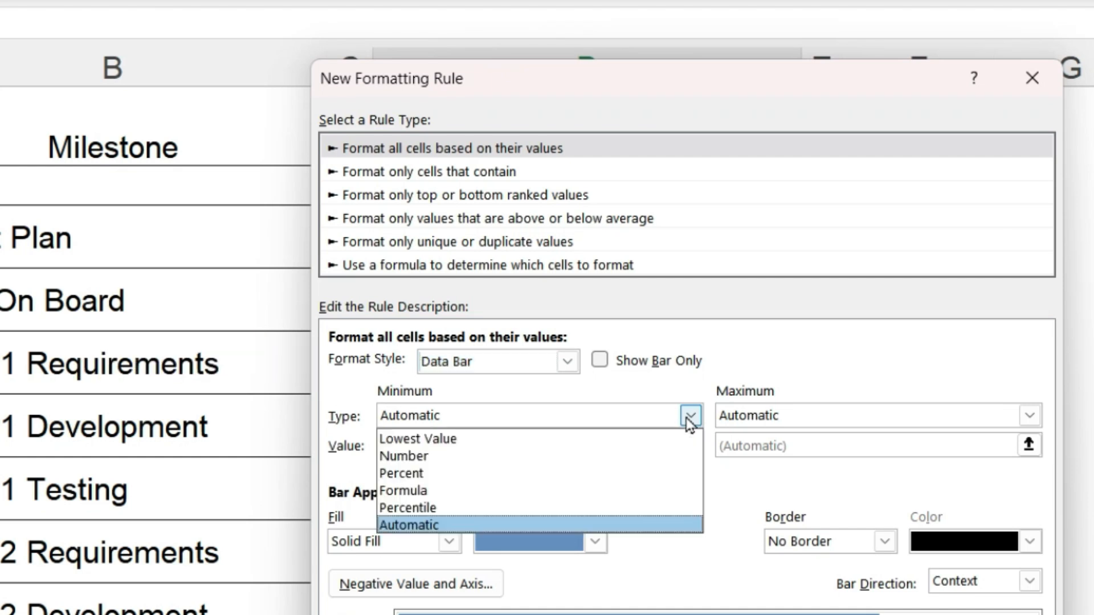
click(403, 456)
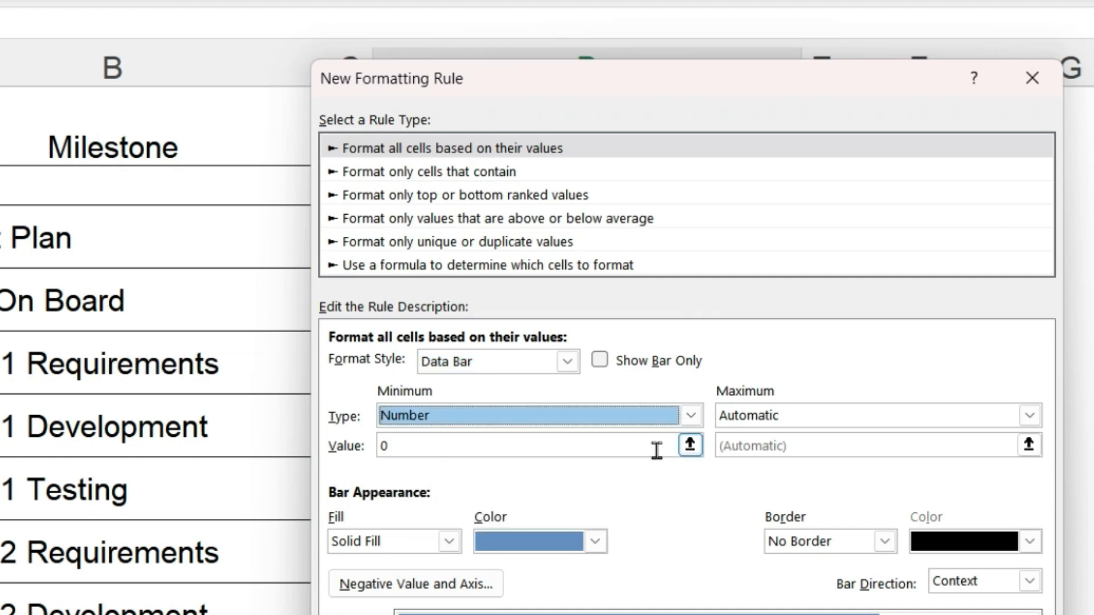
click(1029, 416)
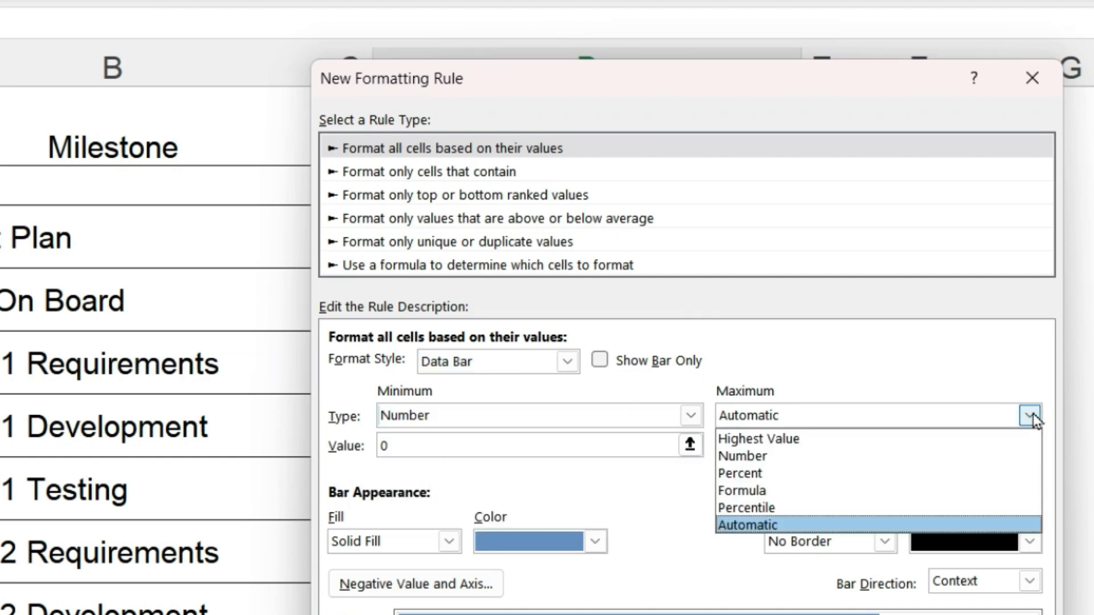
click(743, 456)
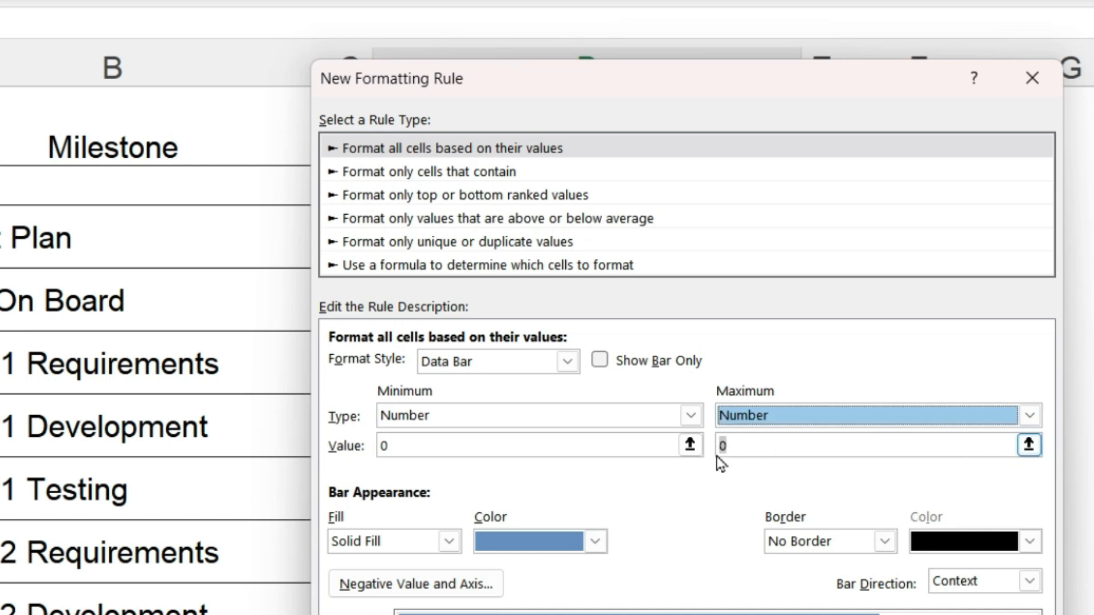
text(1)
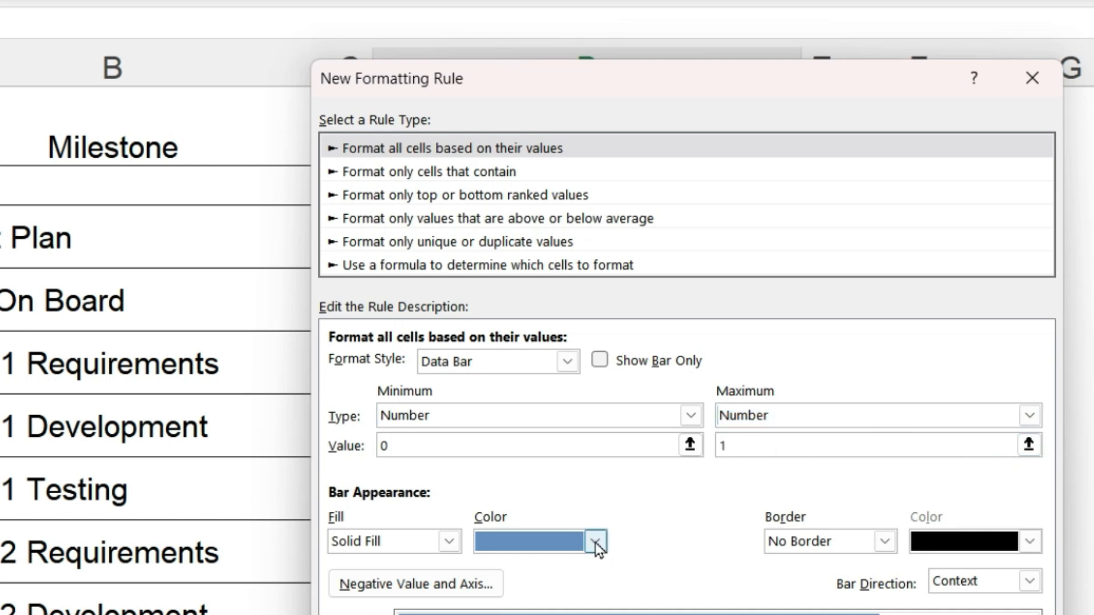
click(591, 551)
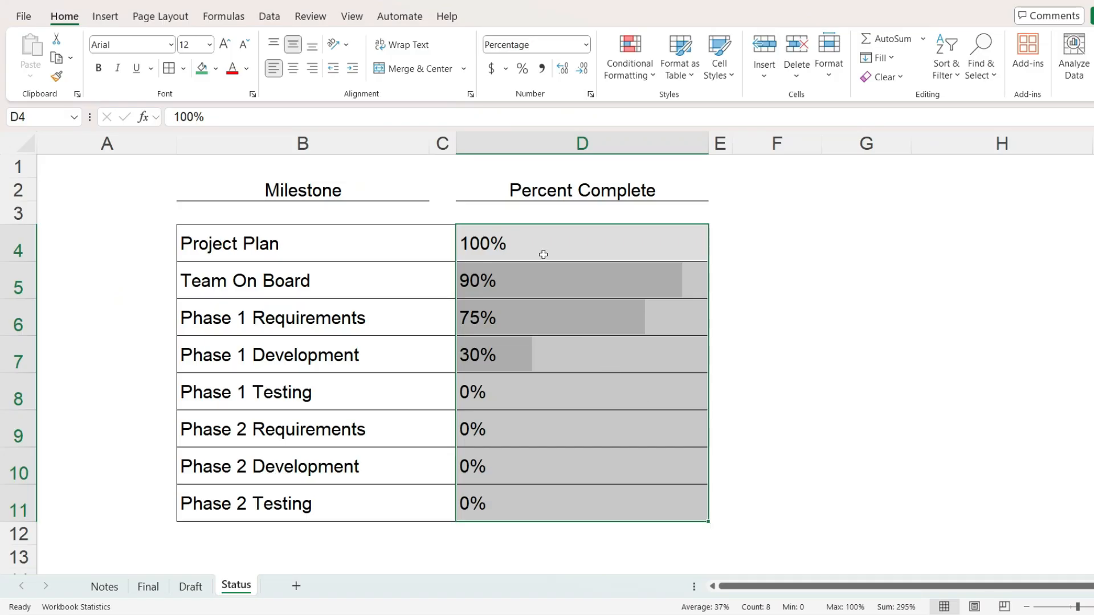
text(8)
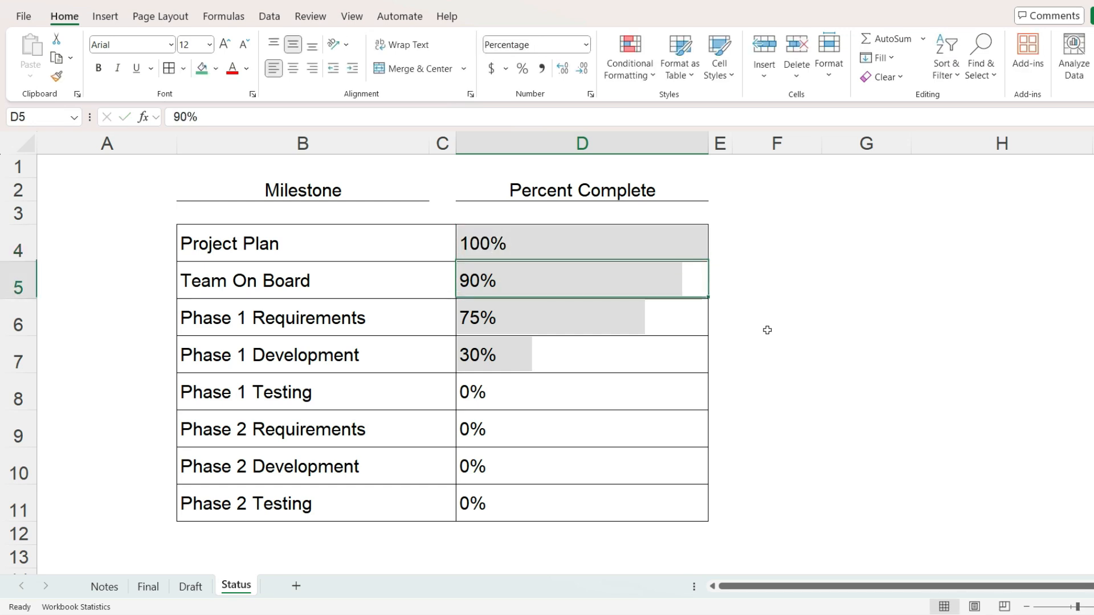
mouse_move(616, 357)
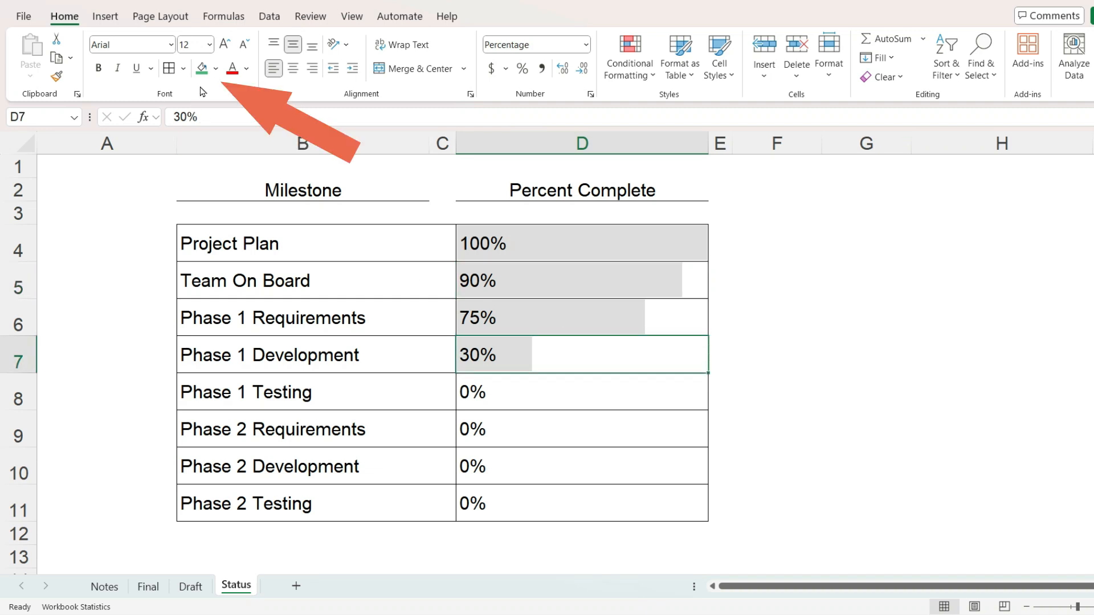
click(201, 68)
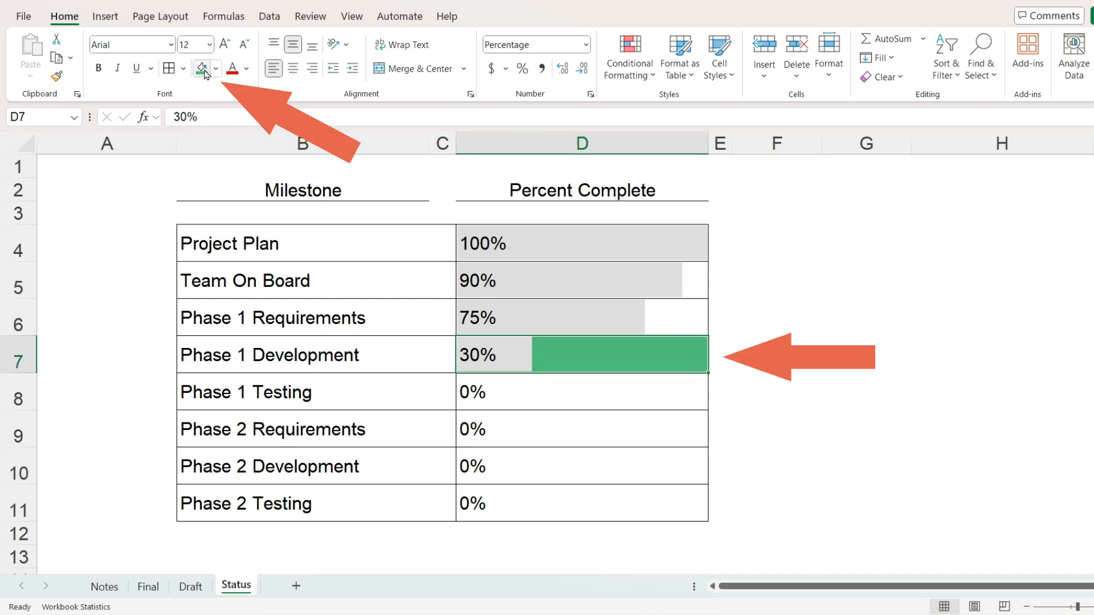
click(201, 69)
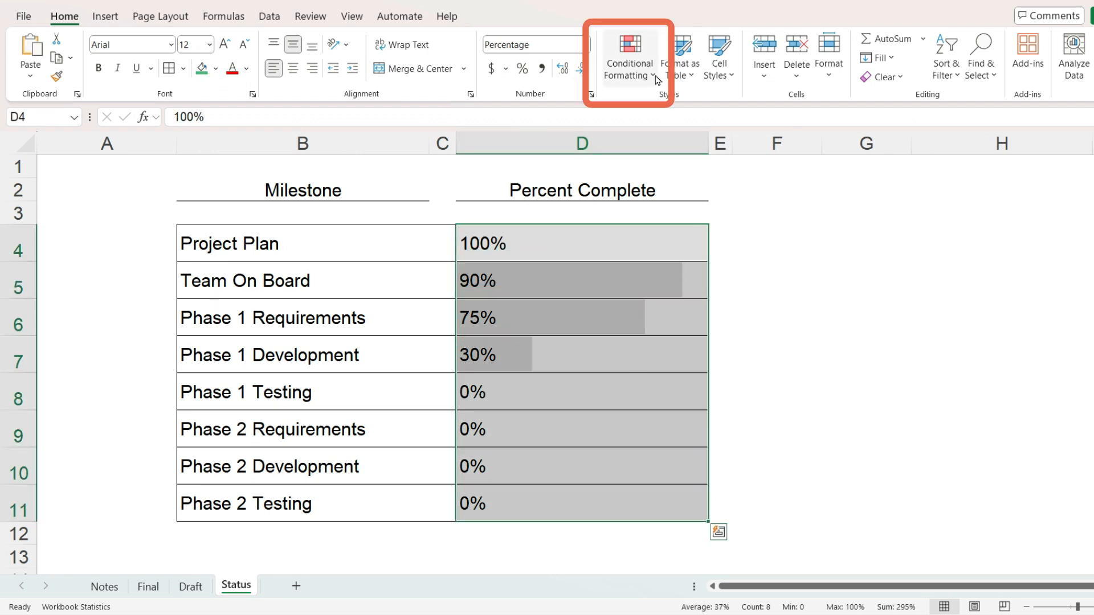
Review the Data Bar rule on D4:D11 in the Rules Manager and keep it unchanged.
click(629, 53)
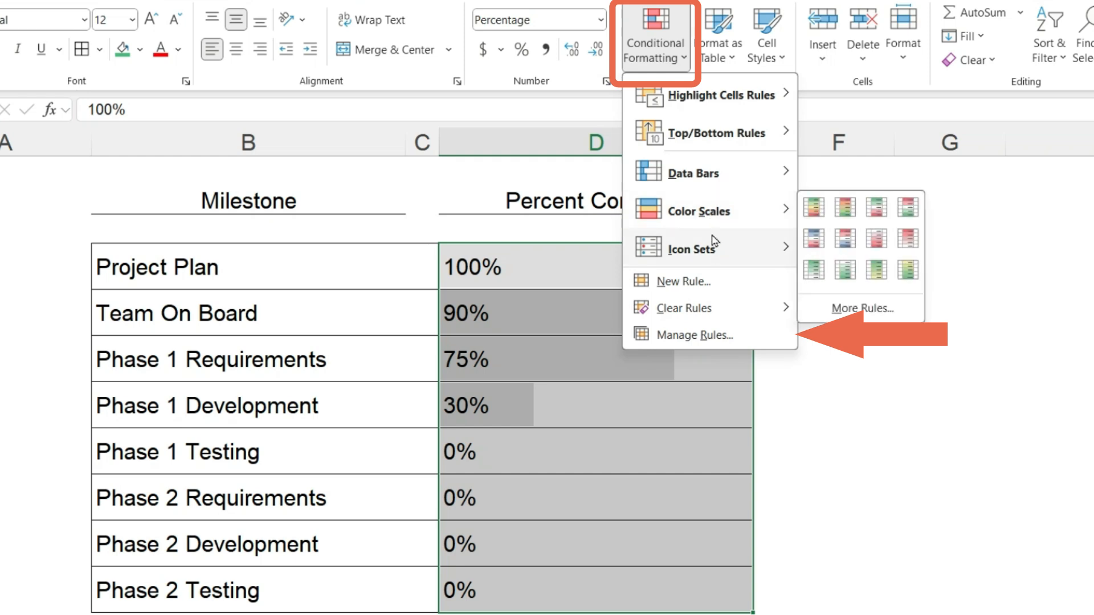
click(701, 335)
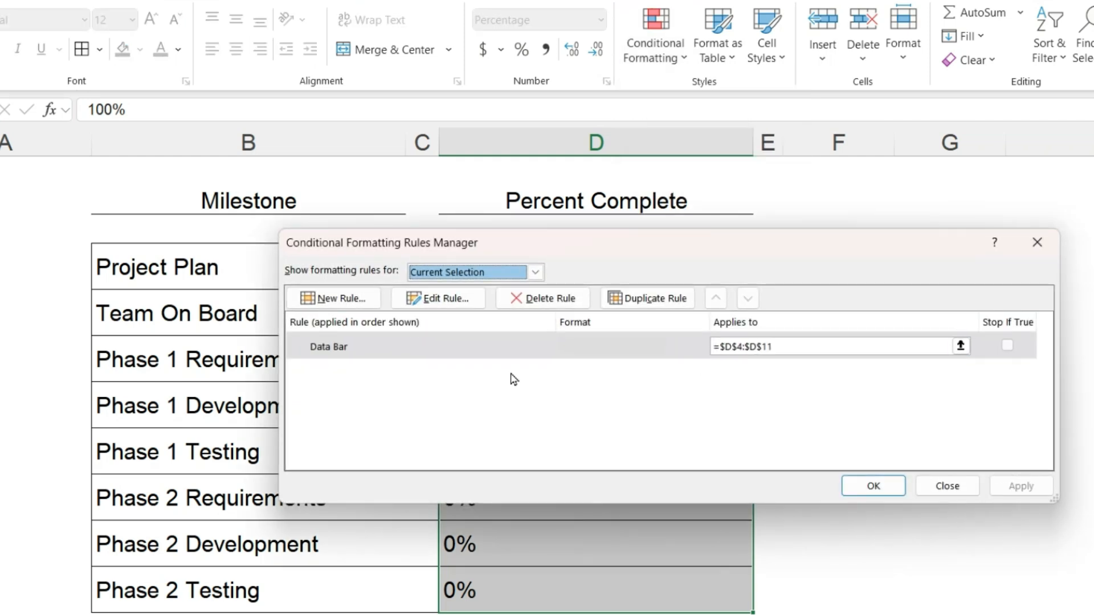
click(438, 298)
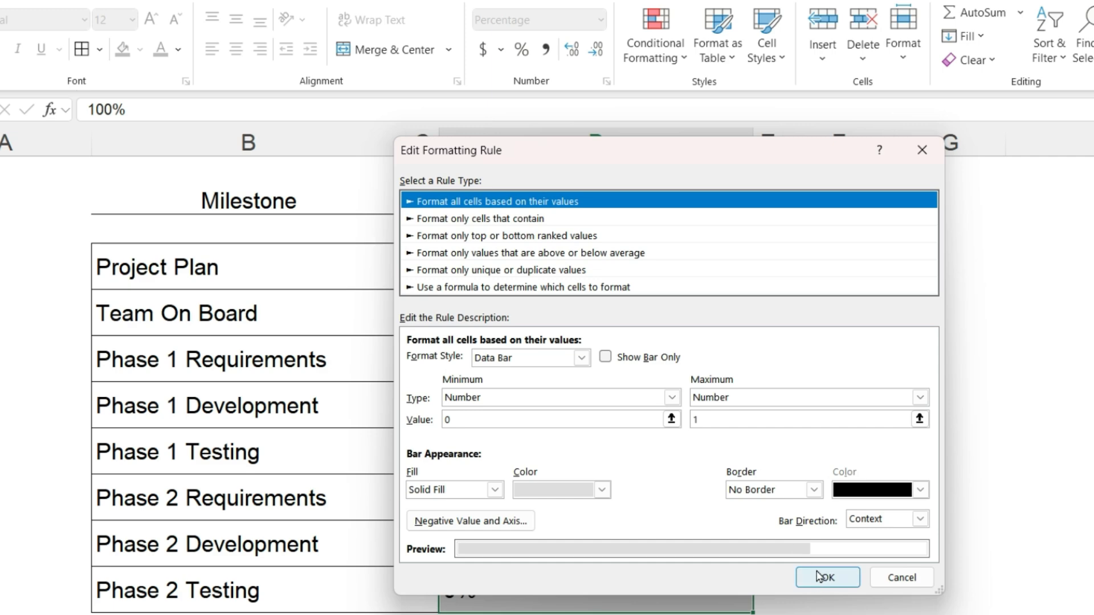
click(827, 577)
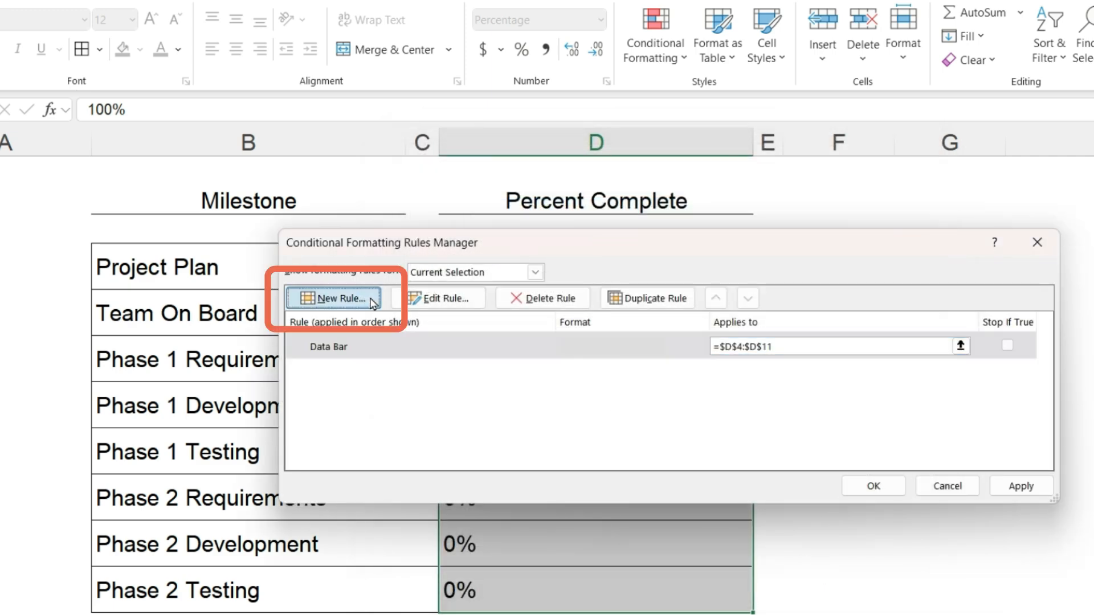
Draft a new 'Format only cells that contain' rule with Cell Value equal to 1.
click(337, 298)
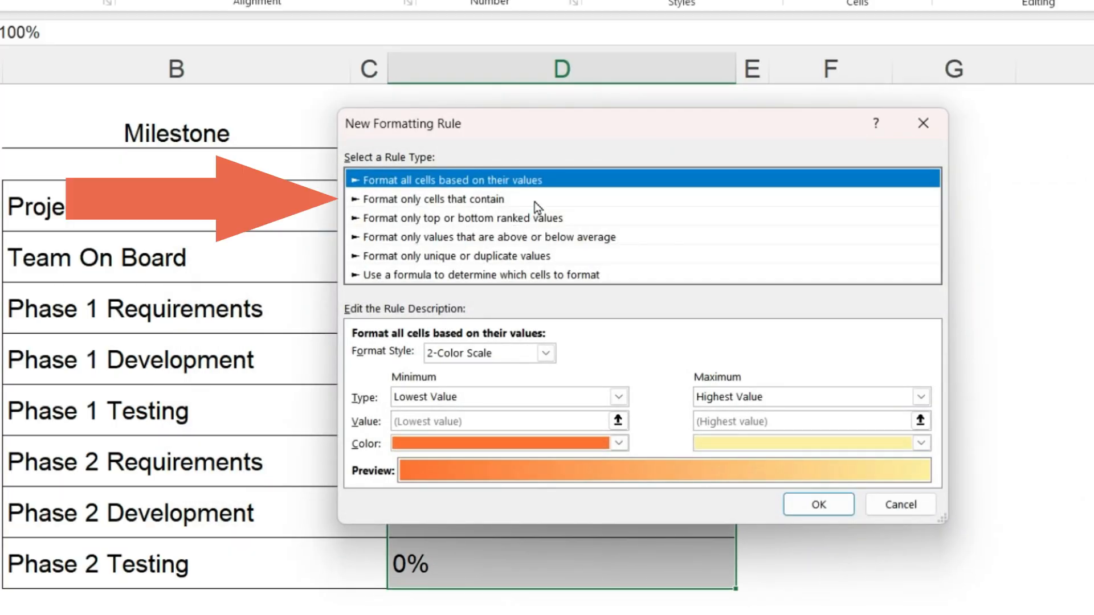
click(424, 198)
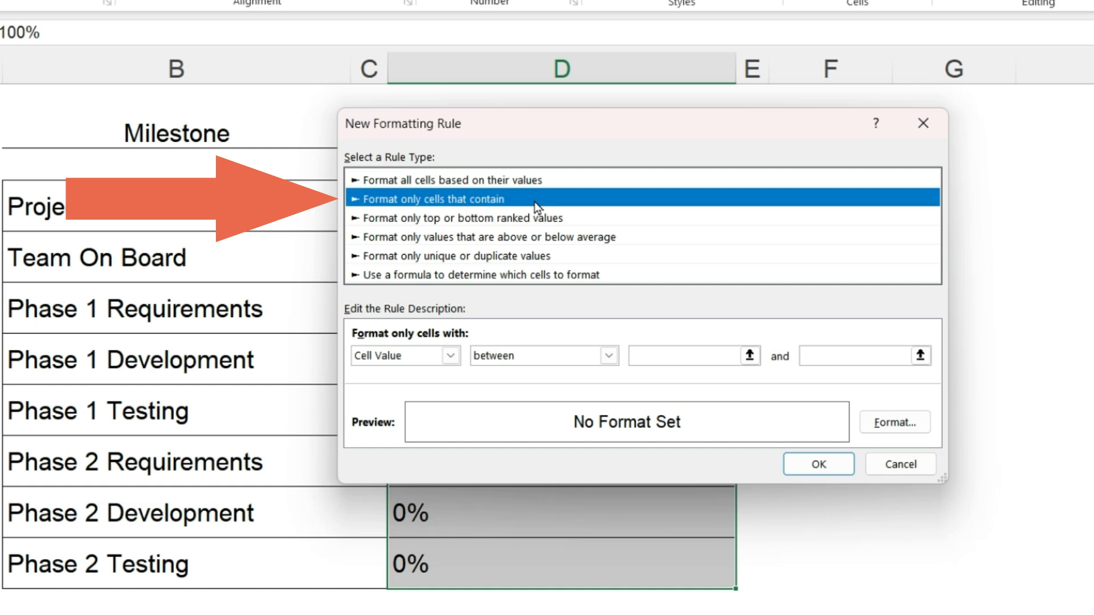
click(609, 356)
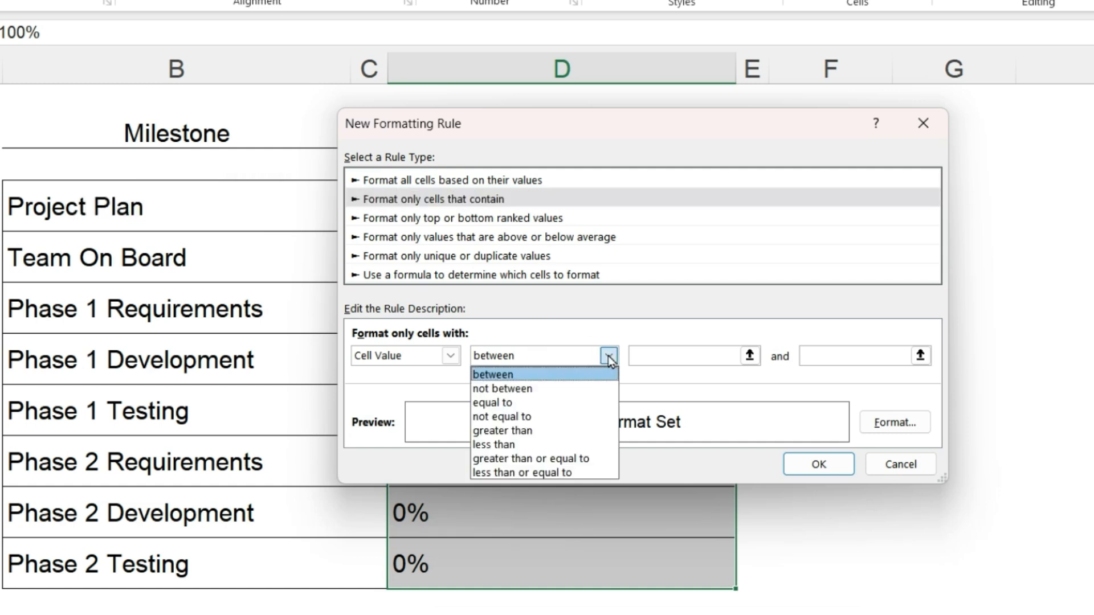
click(493, 404)
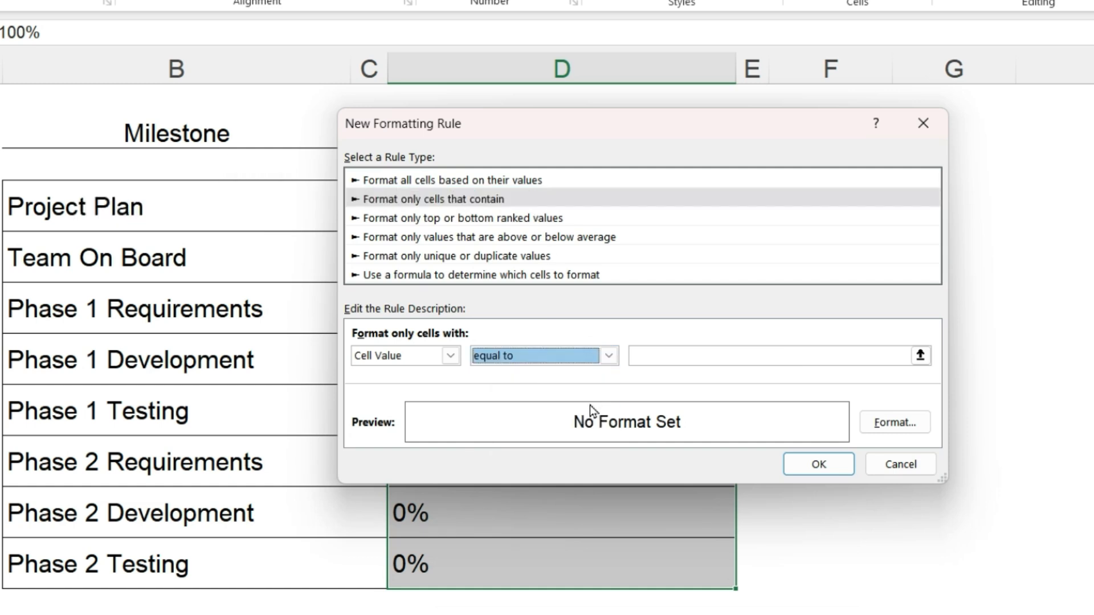
text(1)
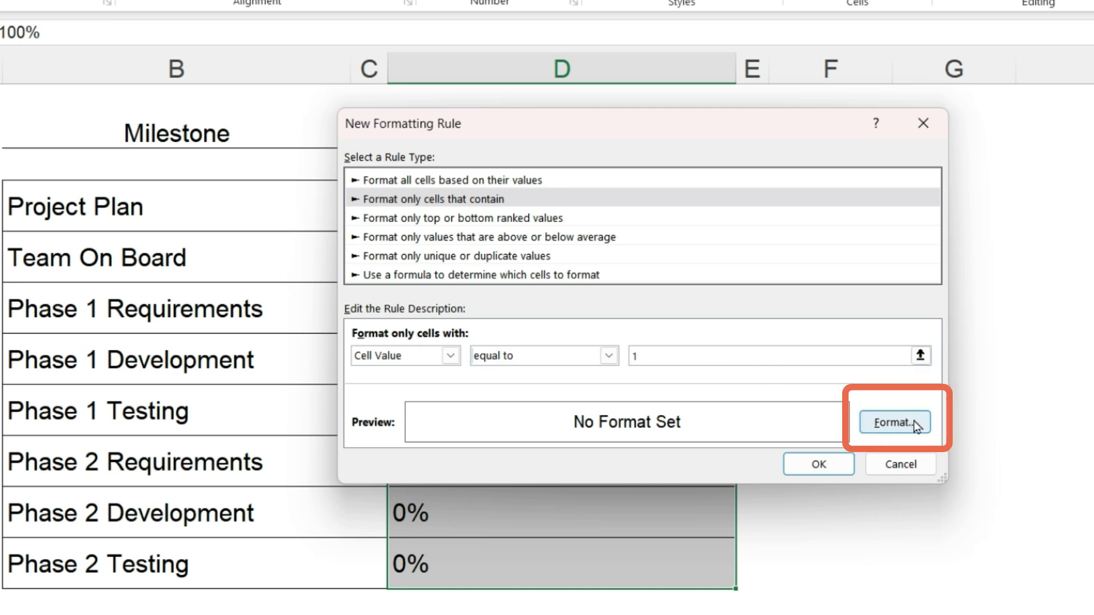
Give the equals-1 rule a custom green fill with hex colour #4CB57A.
click(897, 422)
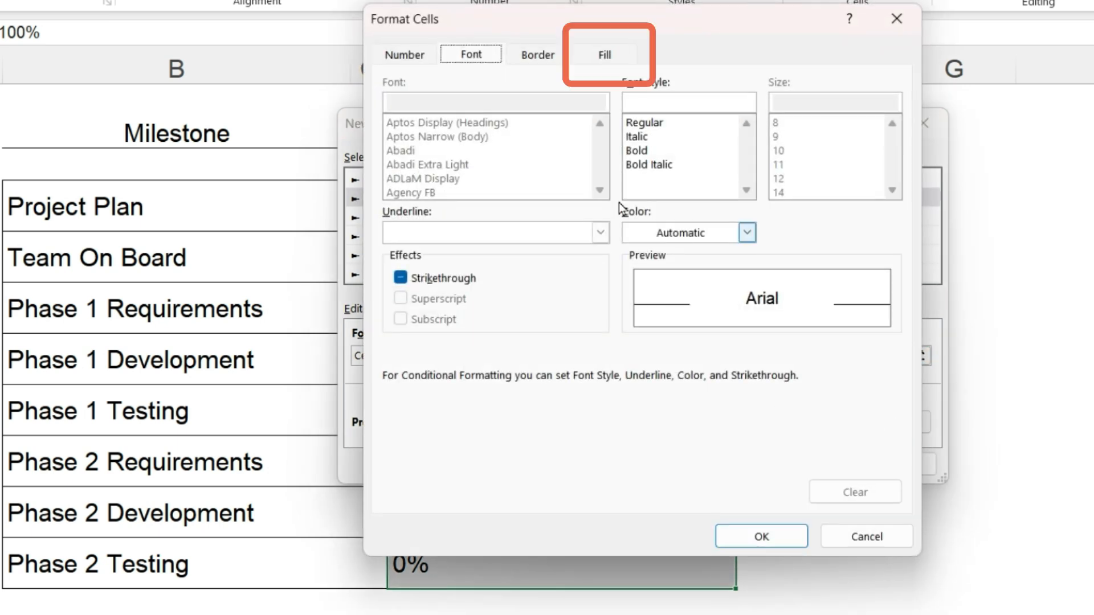
click(605, 53)
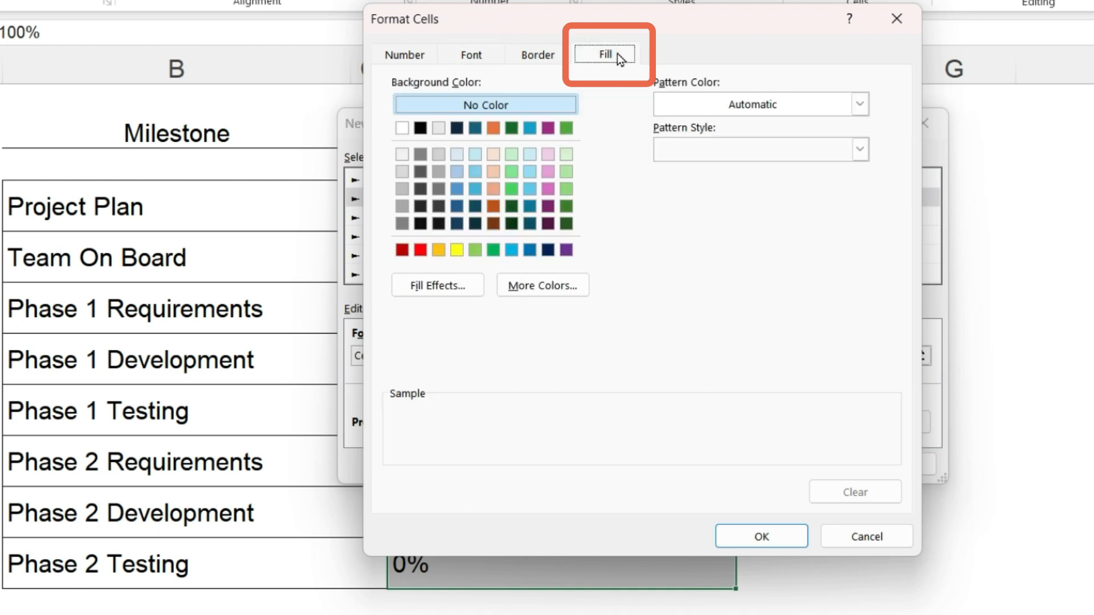
click(542, 285)
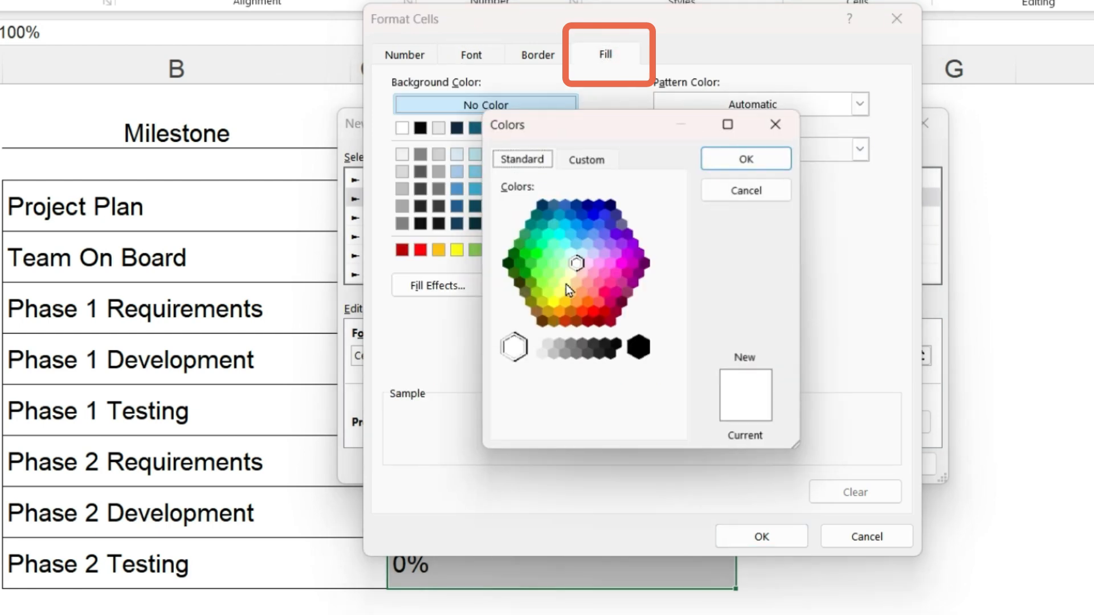
click(587, 157)
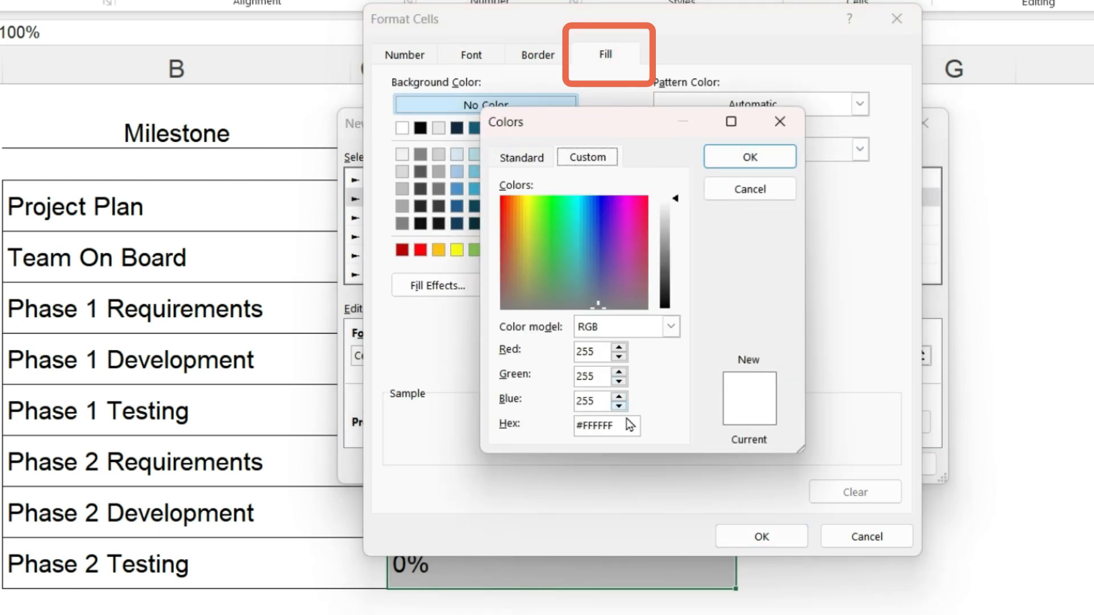
click(558, 262)
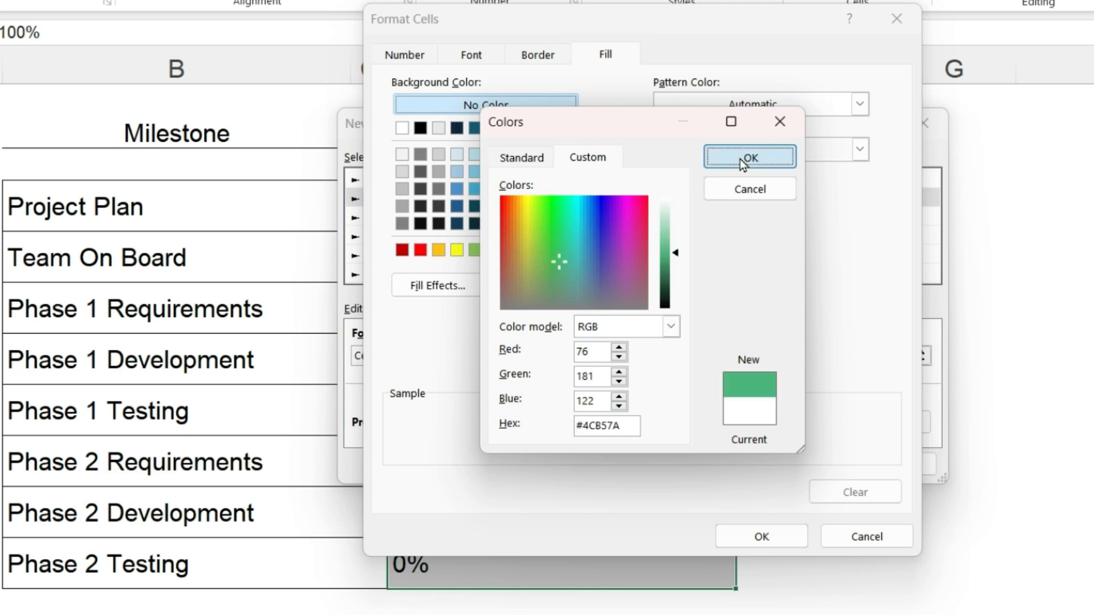
click(750, 156)
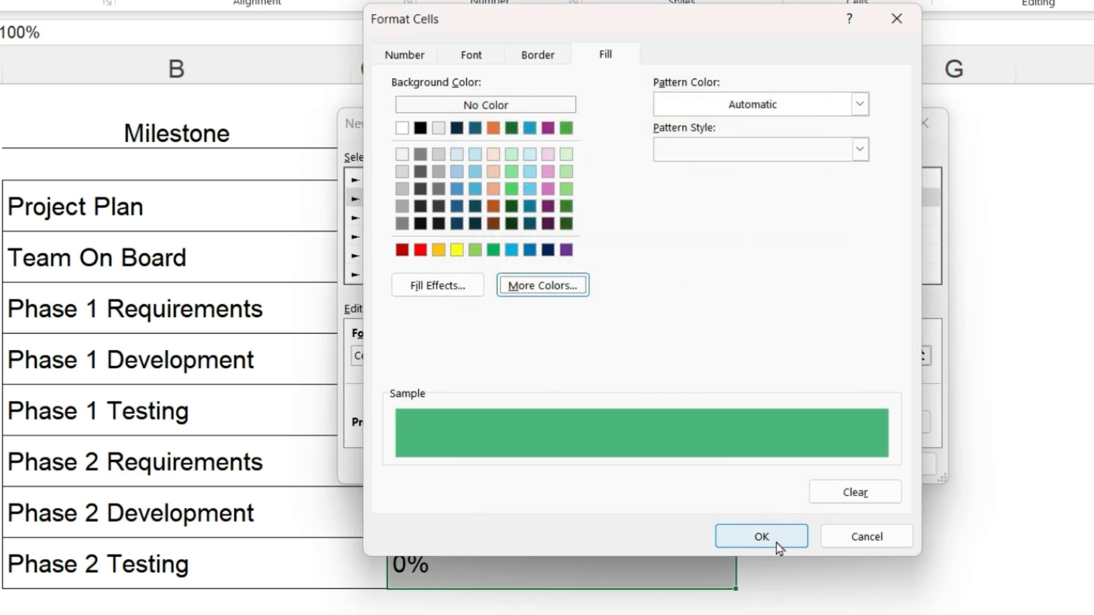
click(761, 535)
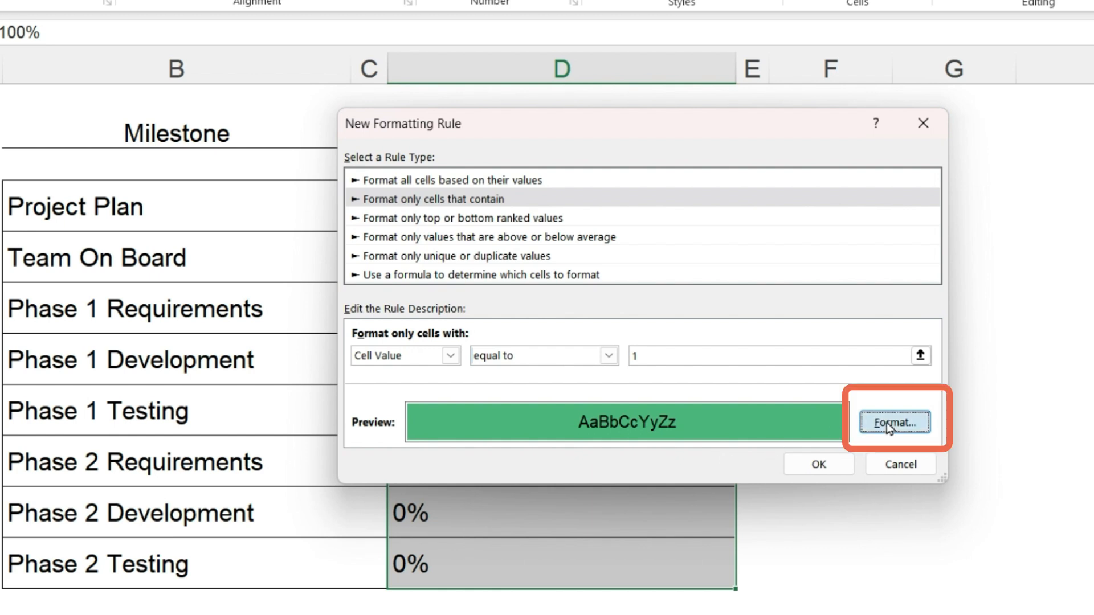
Add white font colour to the rule and save it to the rules list.
click(898, 422)
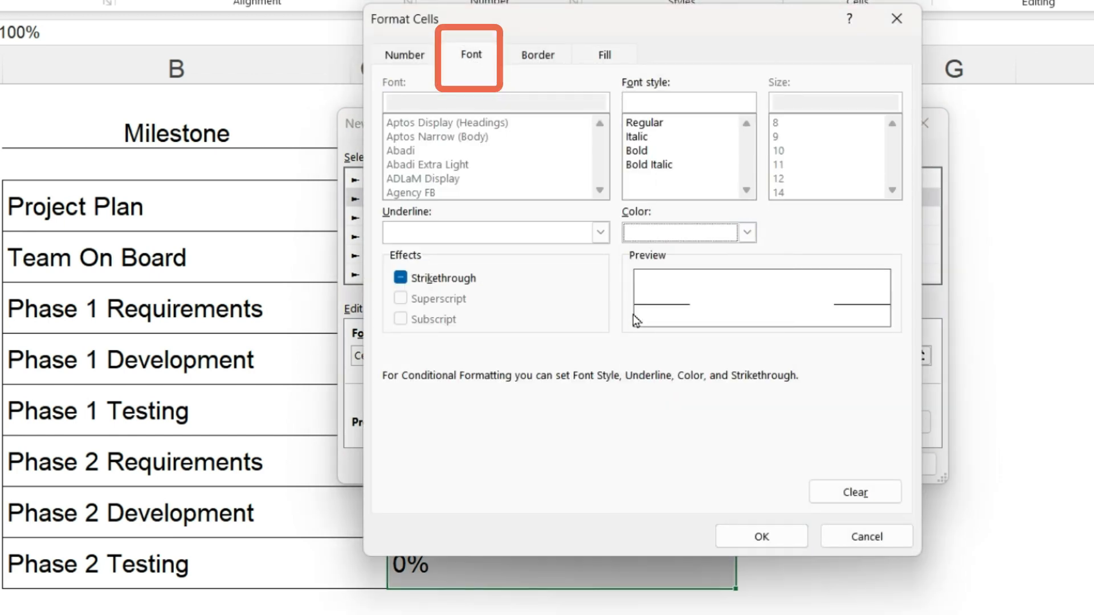
click(761, 535)
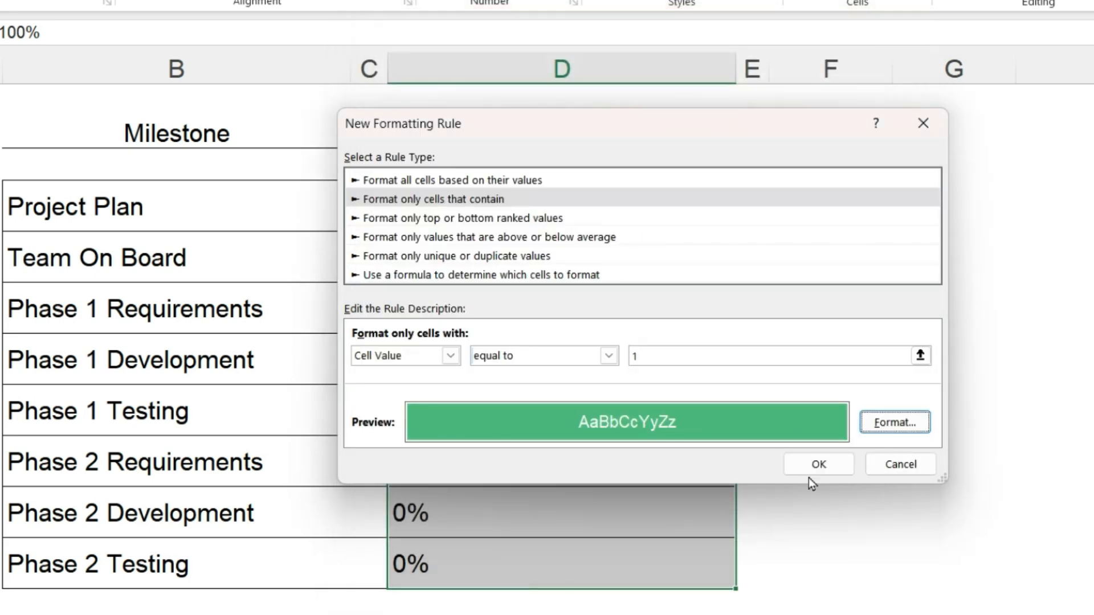
click(818, 464)
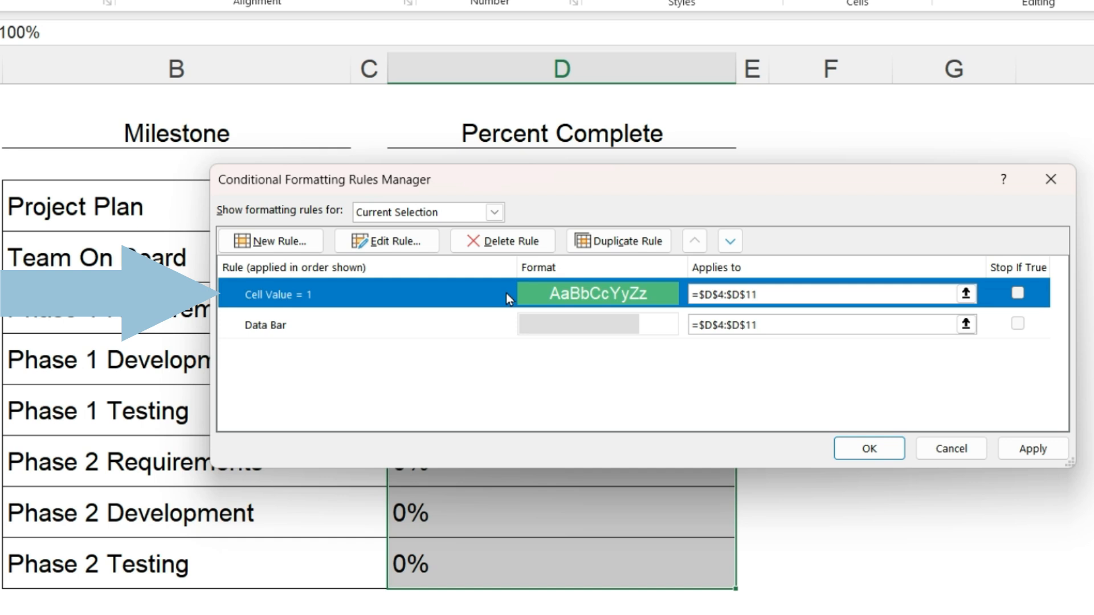
mouse_move(470, 335)
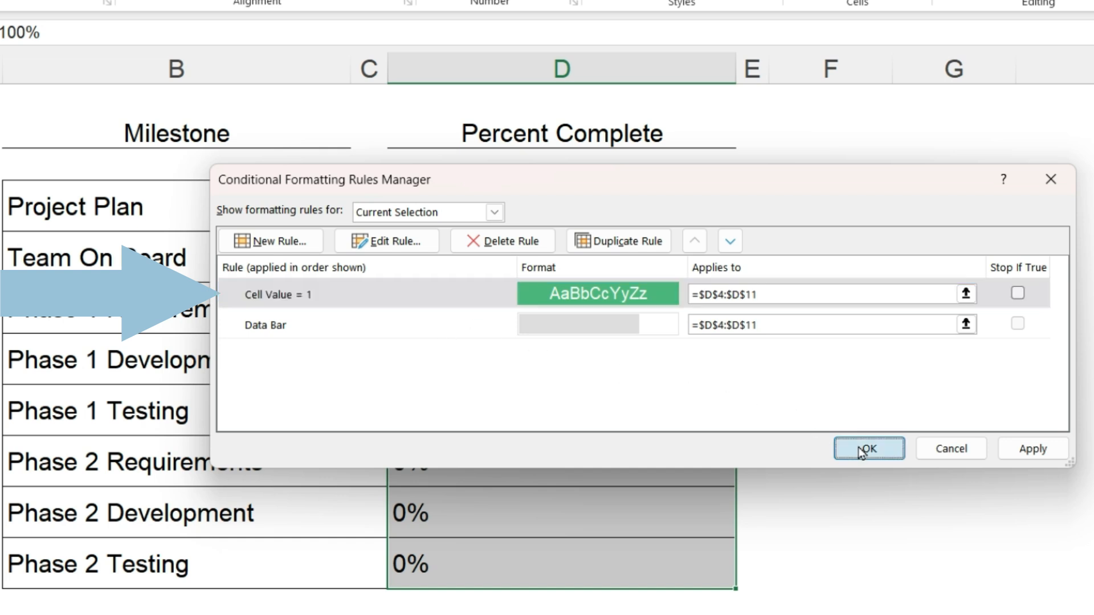
Apply both rules from the Rules Manager so Project Plan's 100% shows white text.
click(868, 449)
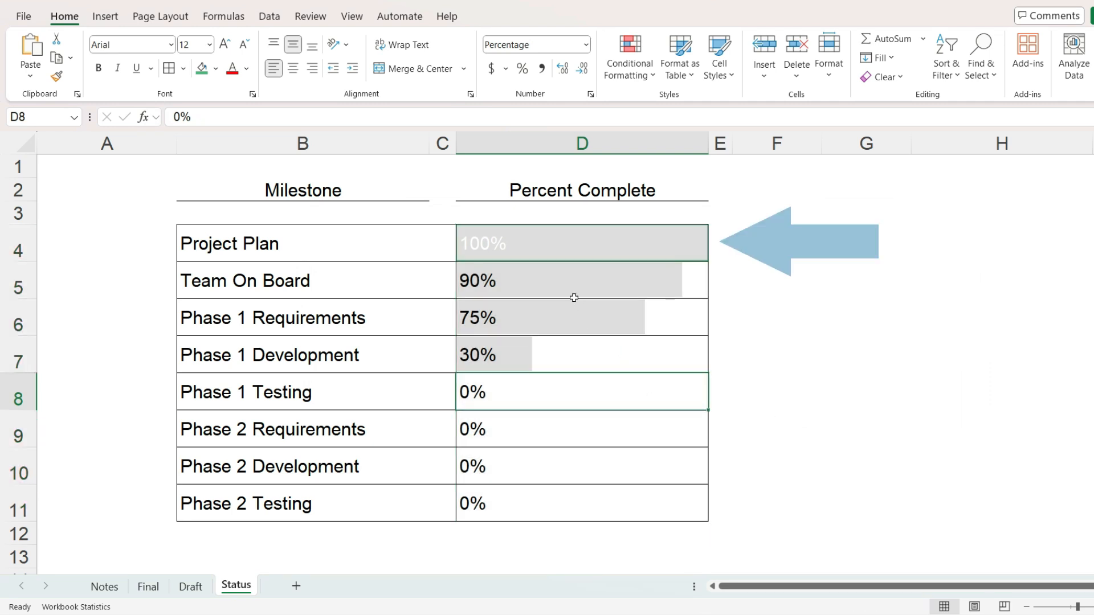
mouse_move(551, 246)
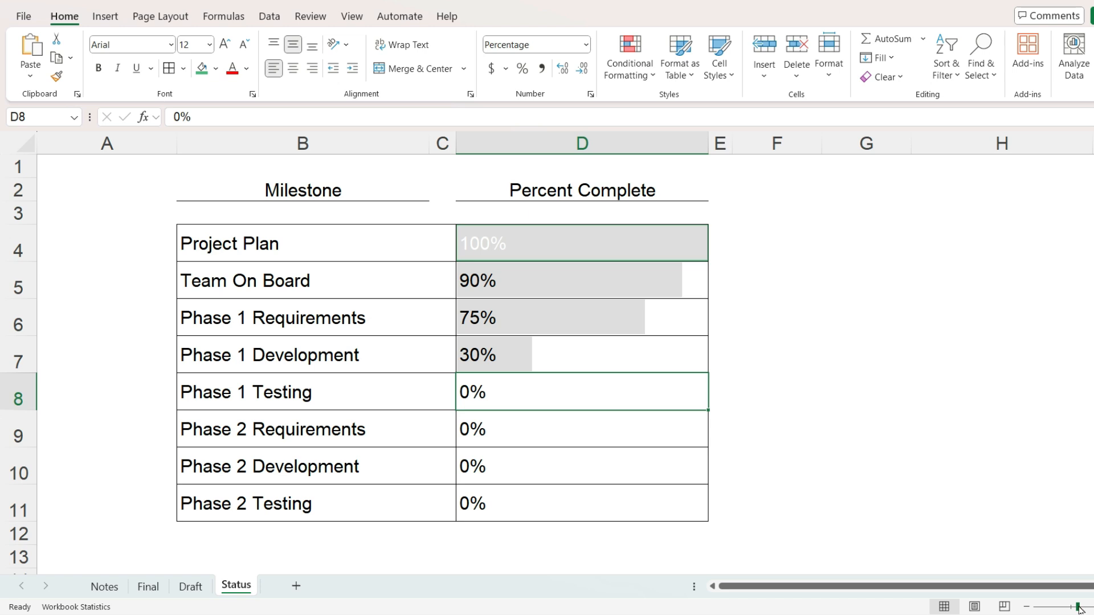
Zoom out slightly and select the percentage cells D4:D11 for conditional formatting.
click(1080, 603)
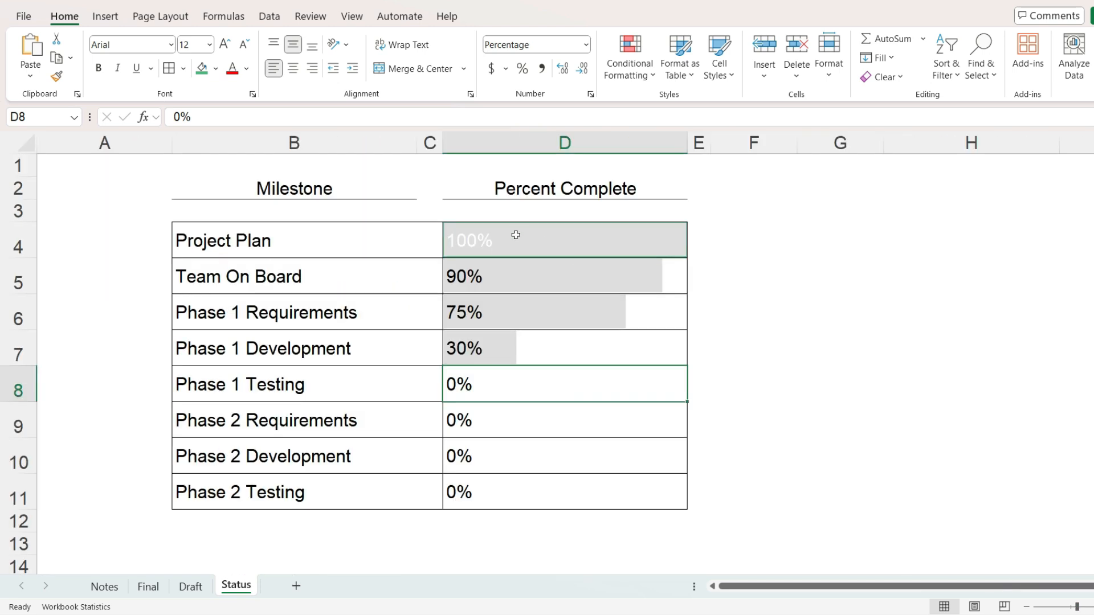
drag(515, 239, 528, 492)
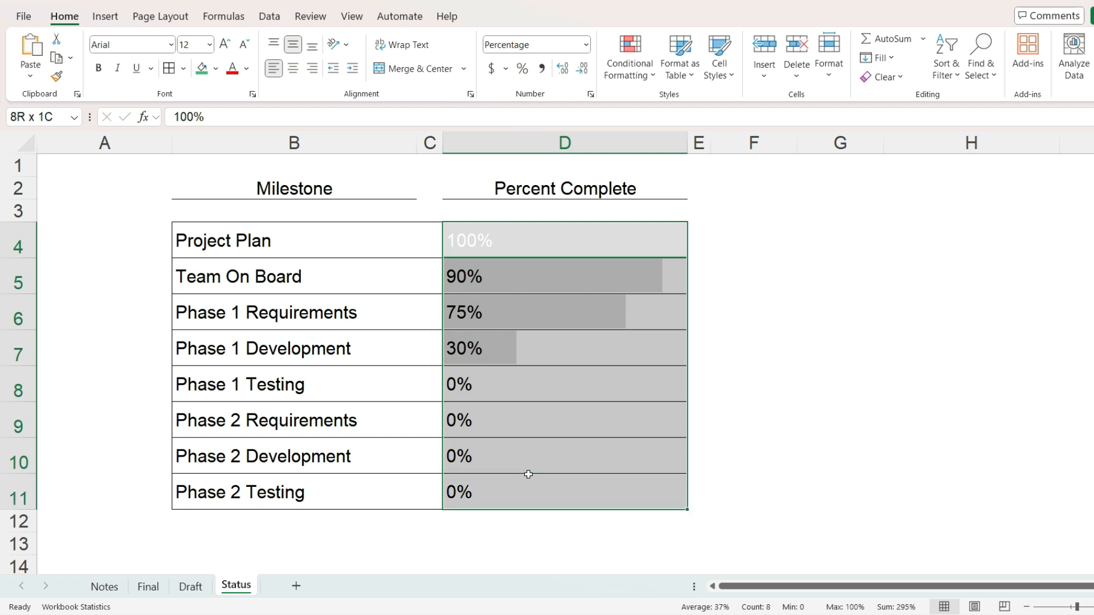
click(629, 55)
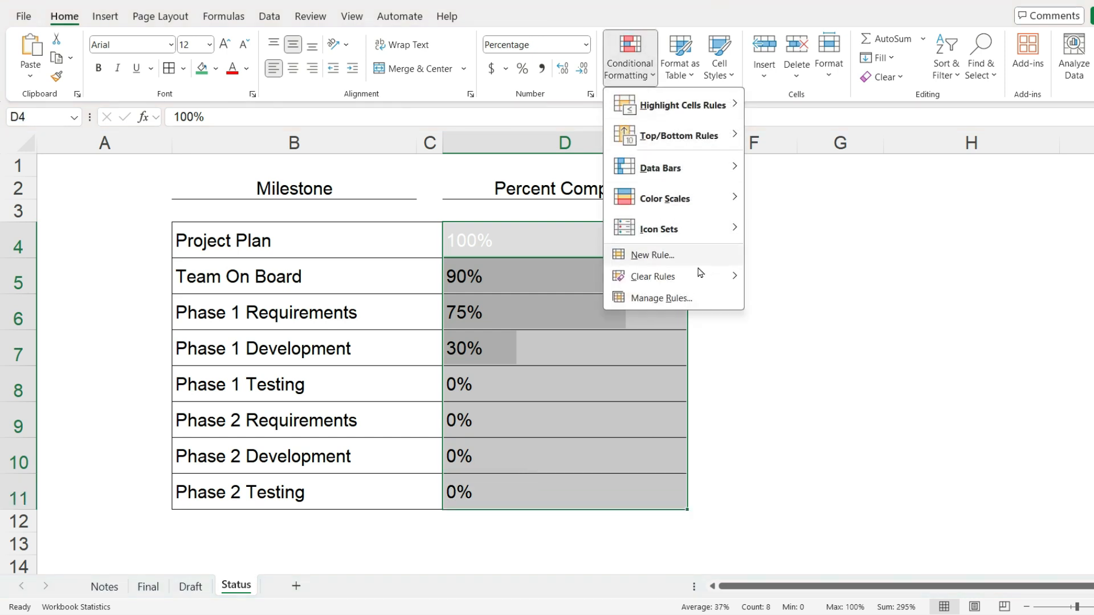
Enable Stop If True on the Cell Value = 1 rule so 100% gets no data bar.
click(661, 298)
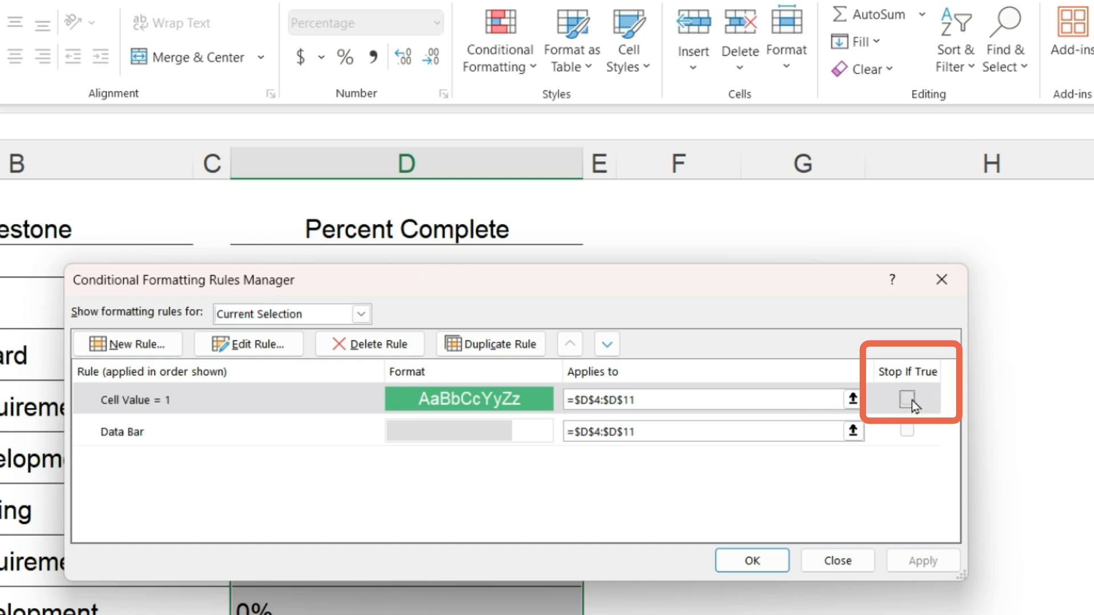
click(905, 400)
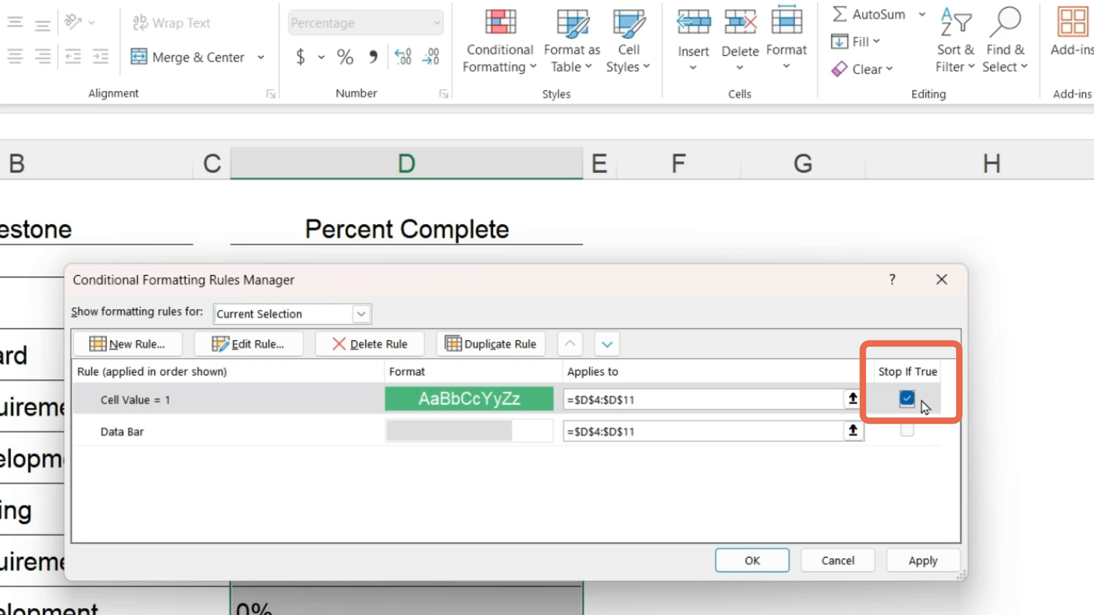
click(751, 561)
text(99)
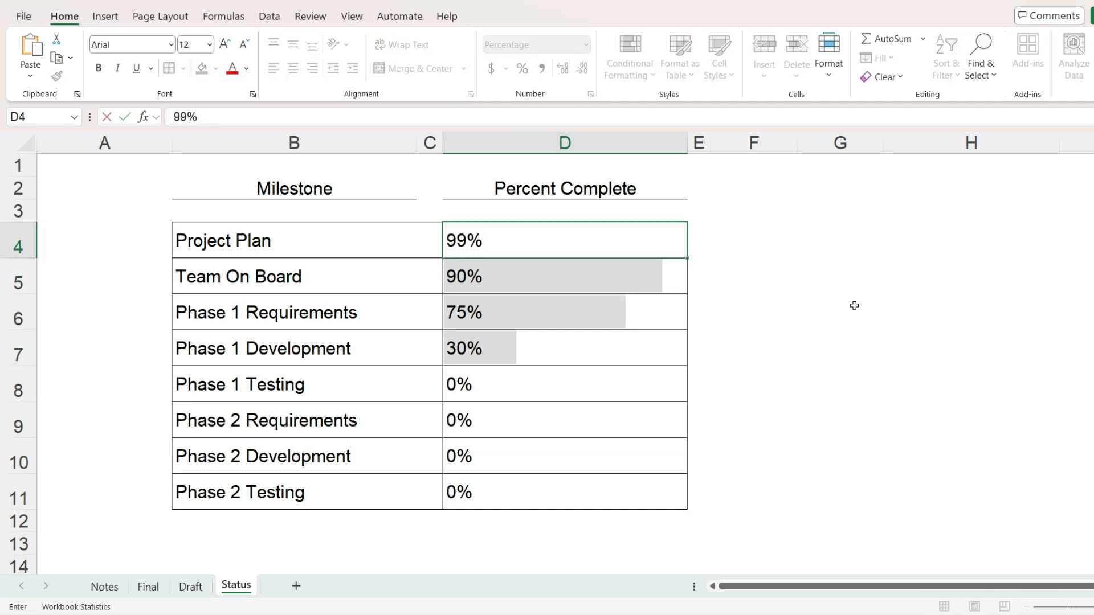
Enter 100% for a solid green cell, then remove all borders from the table B4:D11.
text(100%)
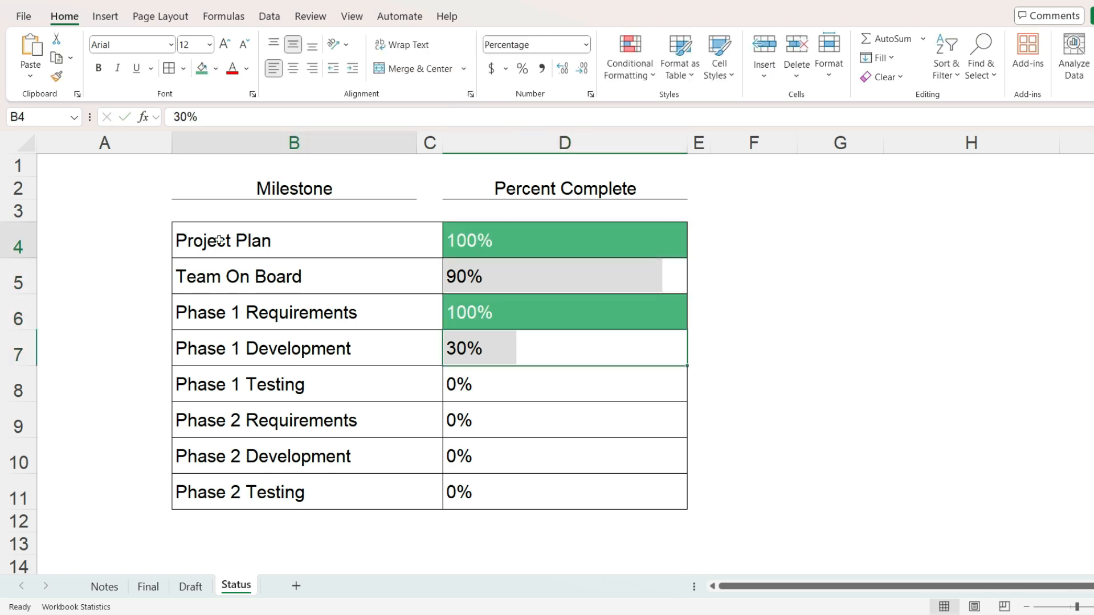
drag(223, 241, 504, 493)
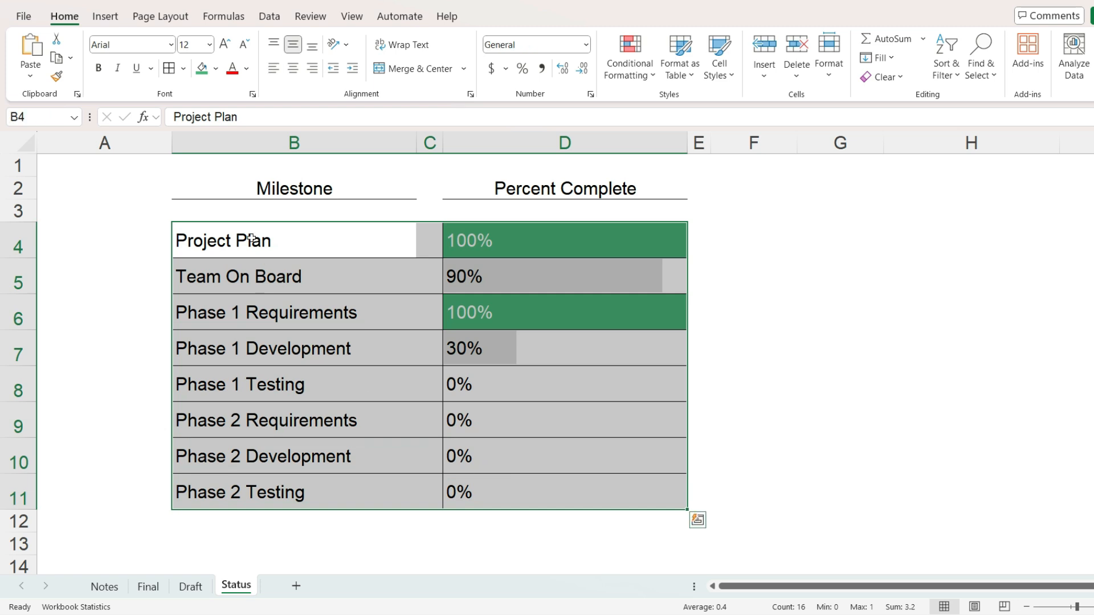
click(184, 68)
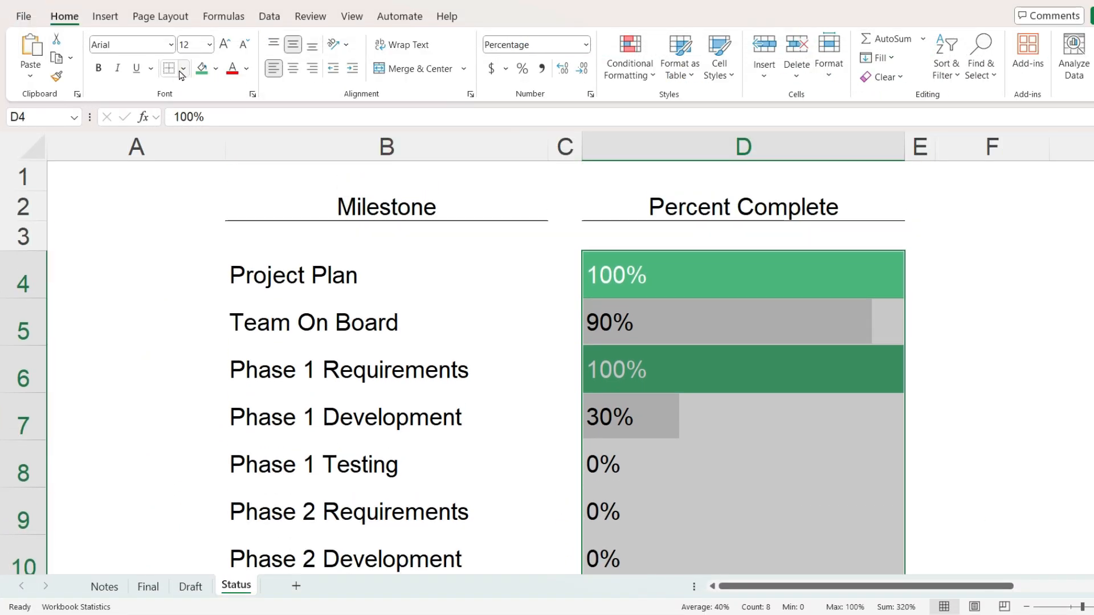
Add a thin solid left border to the percent-complete cells via Format Cells > Border.
click(182, 68)
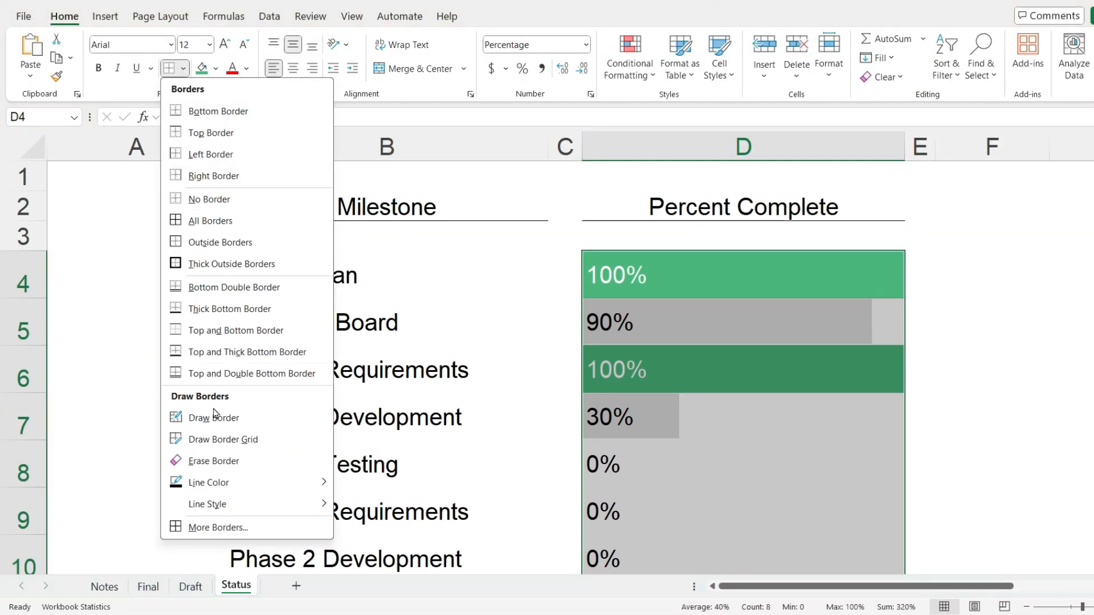
click(217, 526)
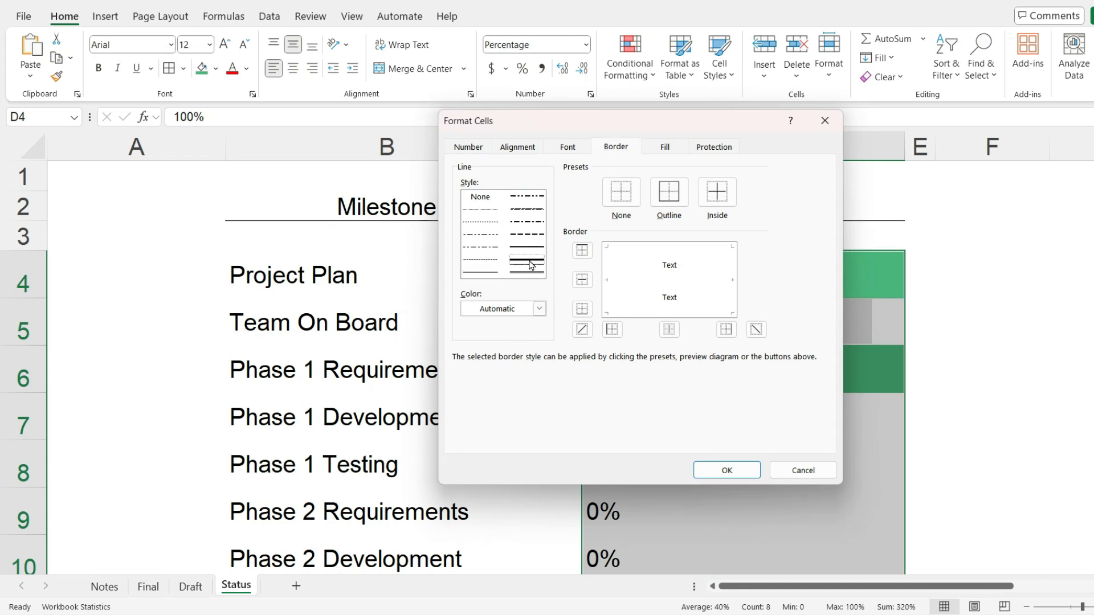
click(612, 329)
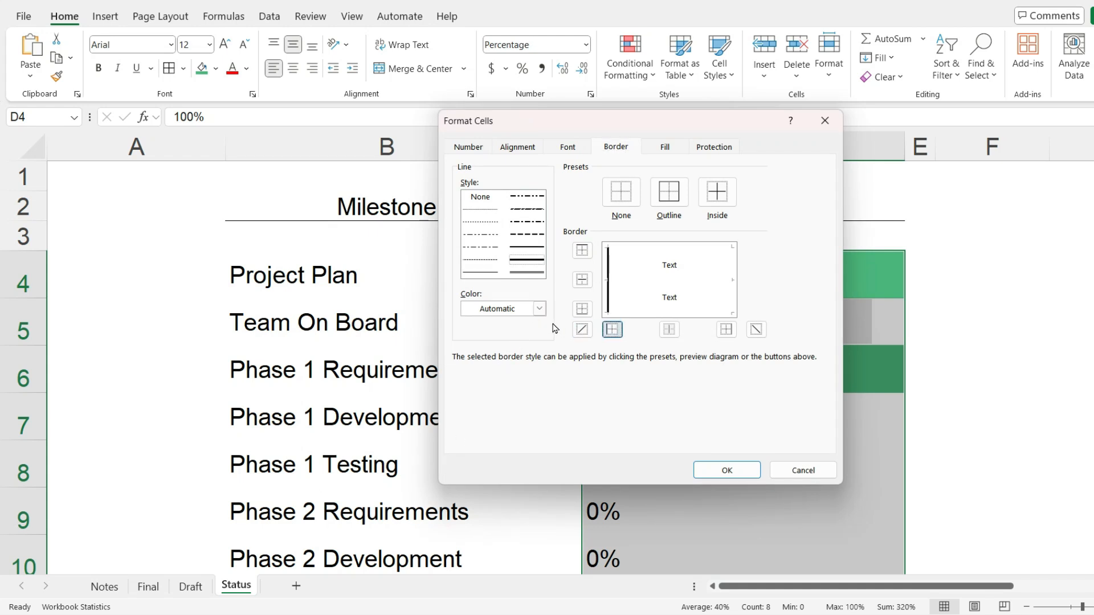
click(612, 279)
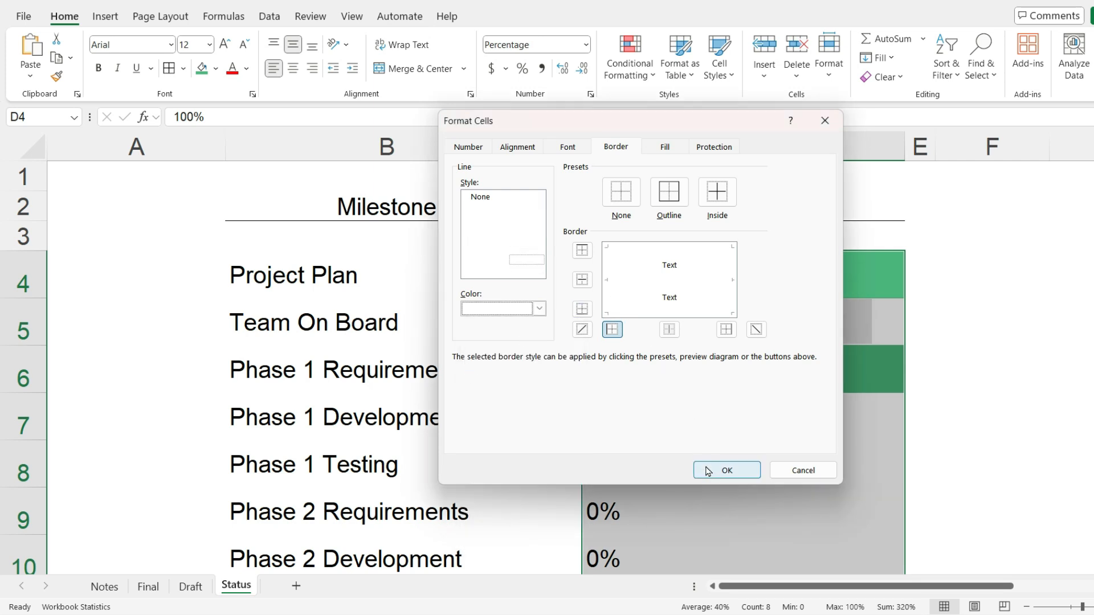
click(727, 469)
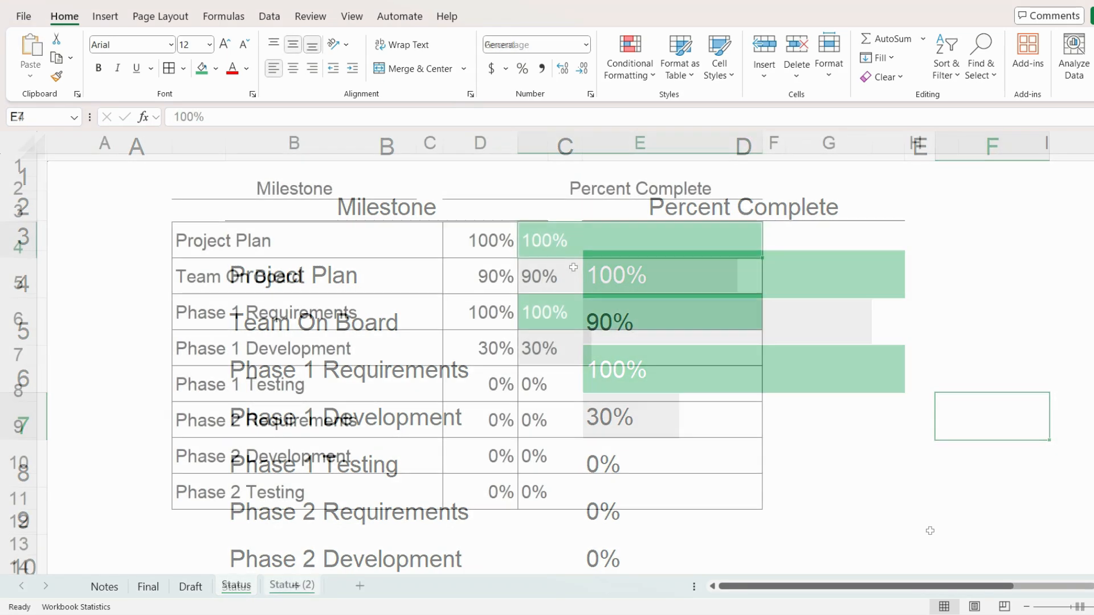
Fill E4:E11 with =D4 mirroring column D, then set Phase 1 Development (D7) to 40%.
click(291, 586)
text(=)
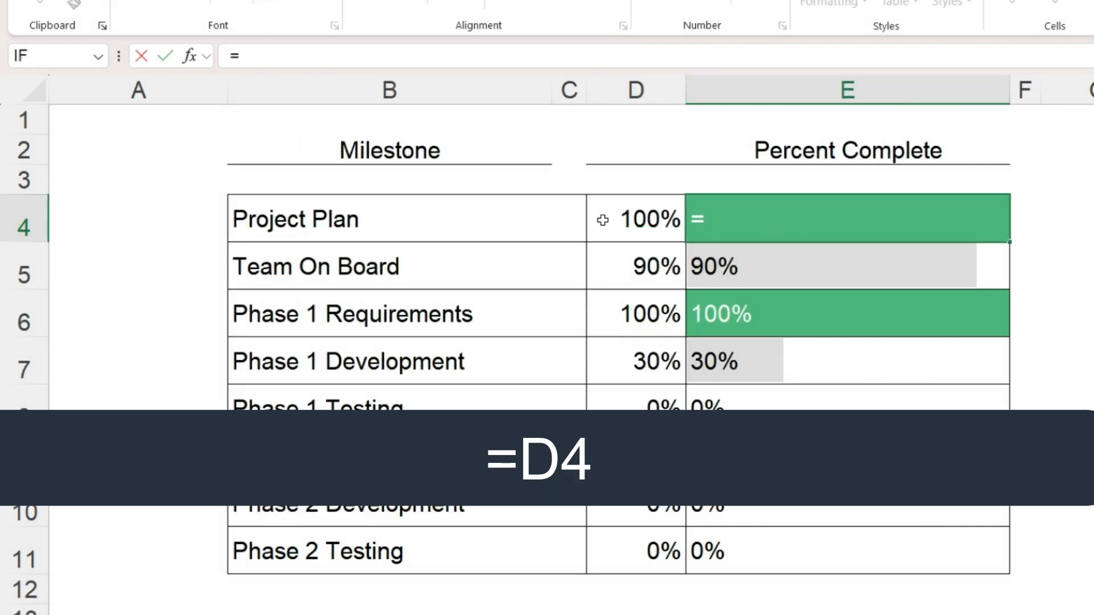
key(Enter)
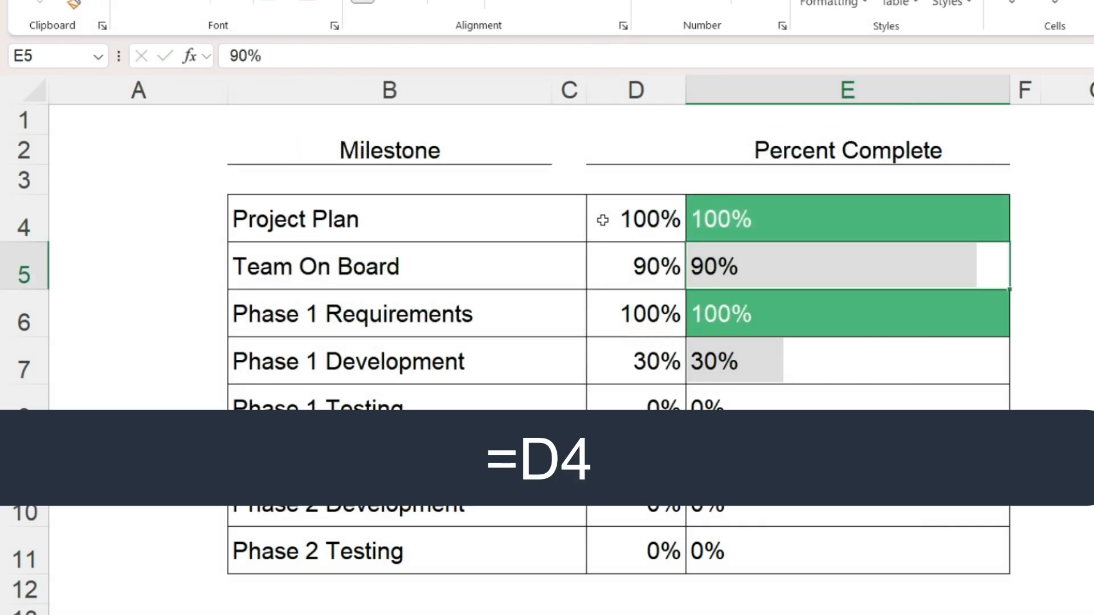
click(845, 220)
text(4)
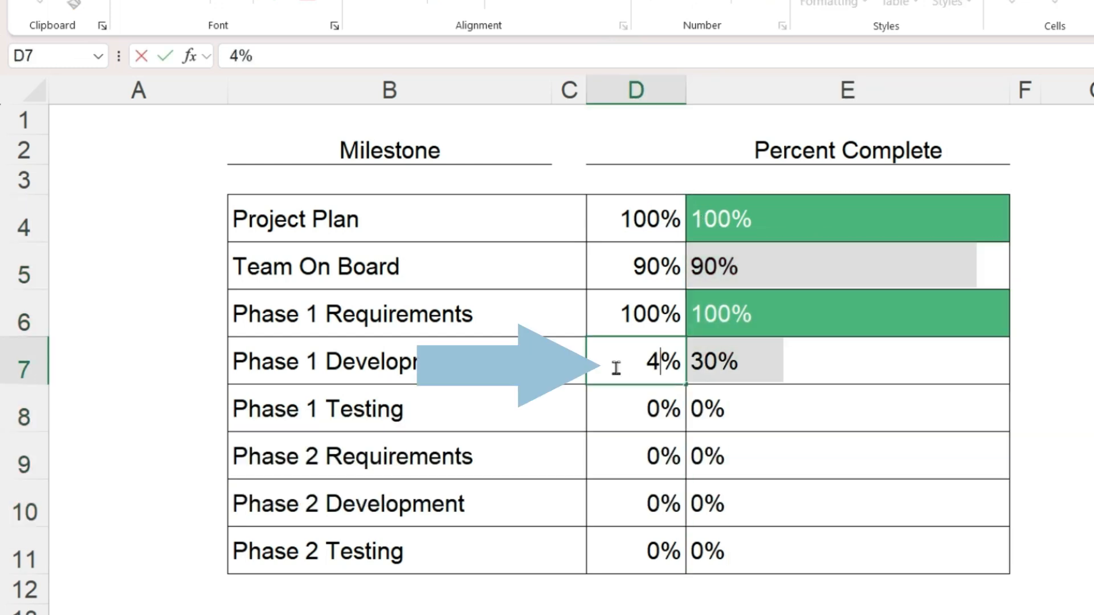
key(Enter)
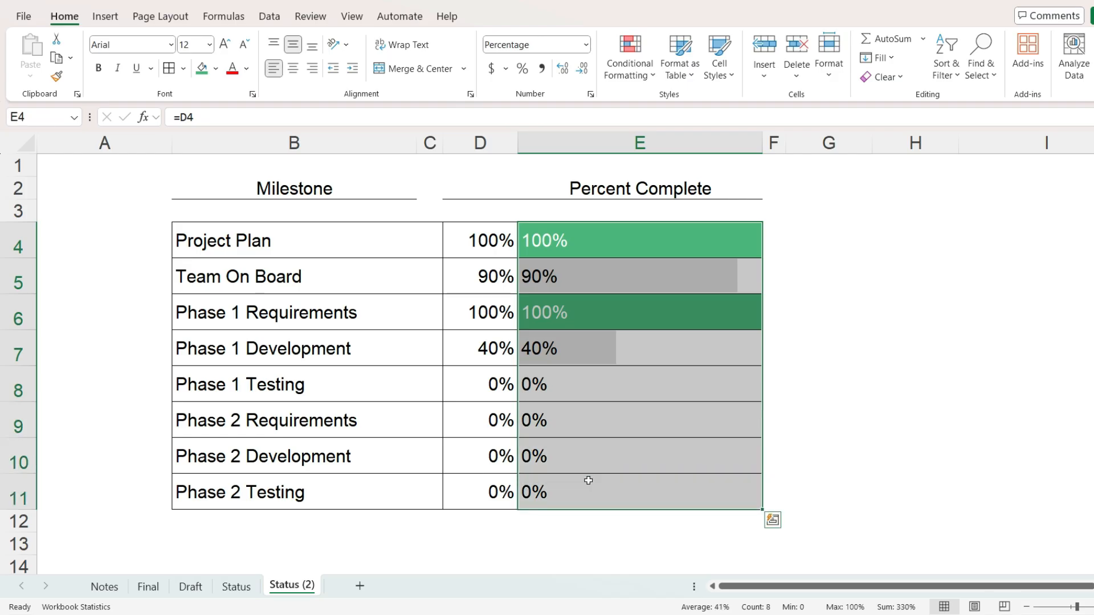
Give the Cell Value = 1 rule a green font so 100% text disappears into the green fill.
click(629, 59)
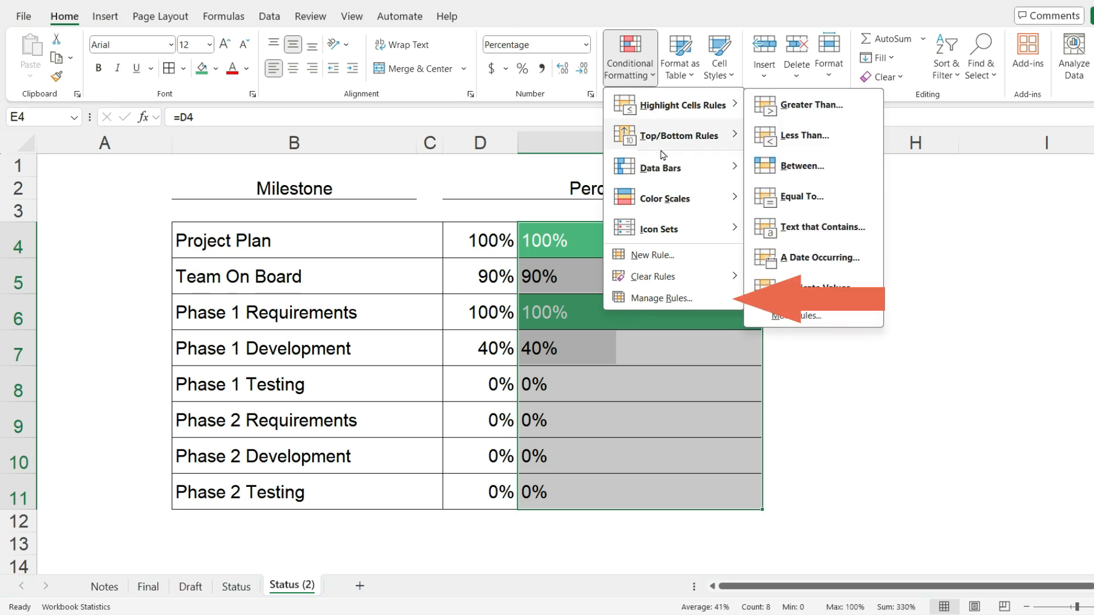
click(659, 299)
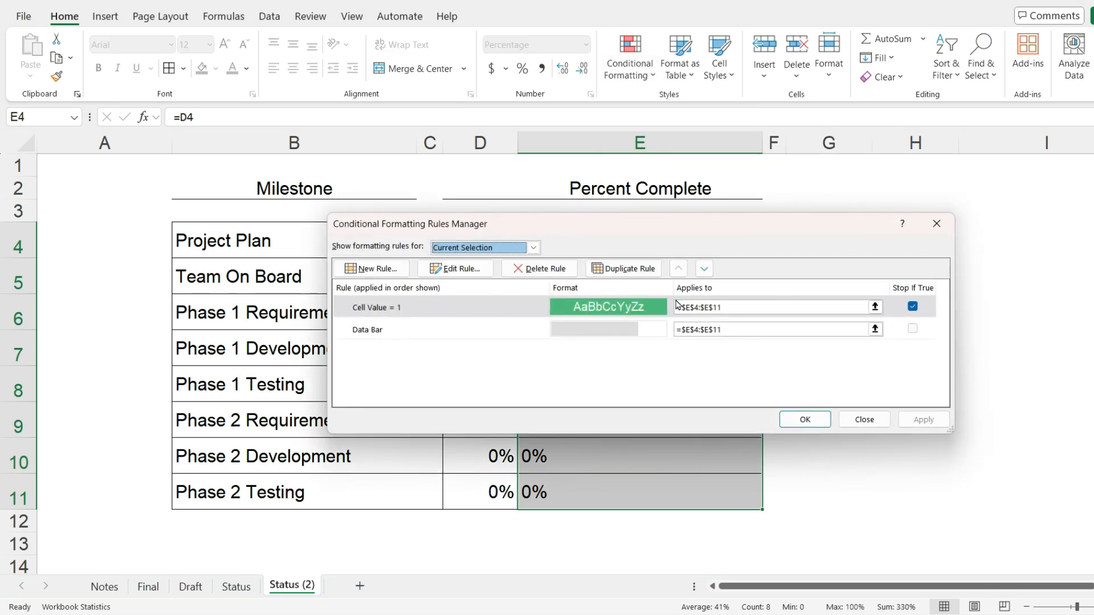
click(481, 308)
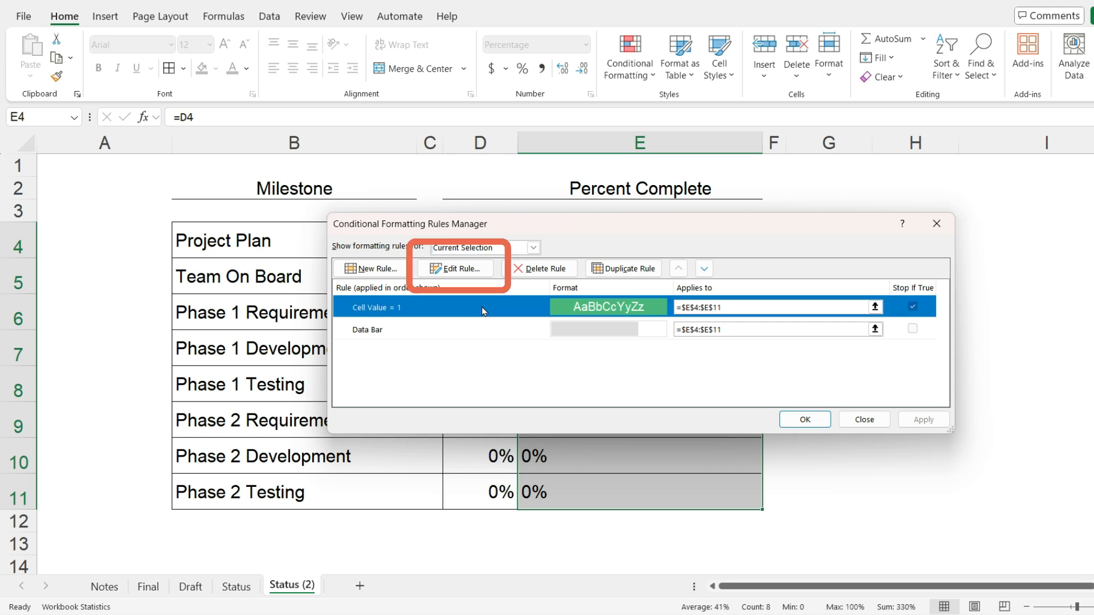
click(457, 267)
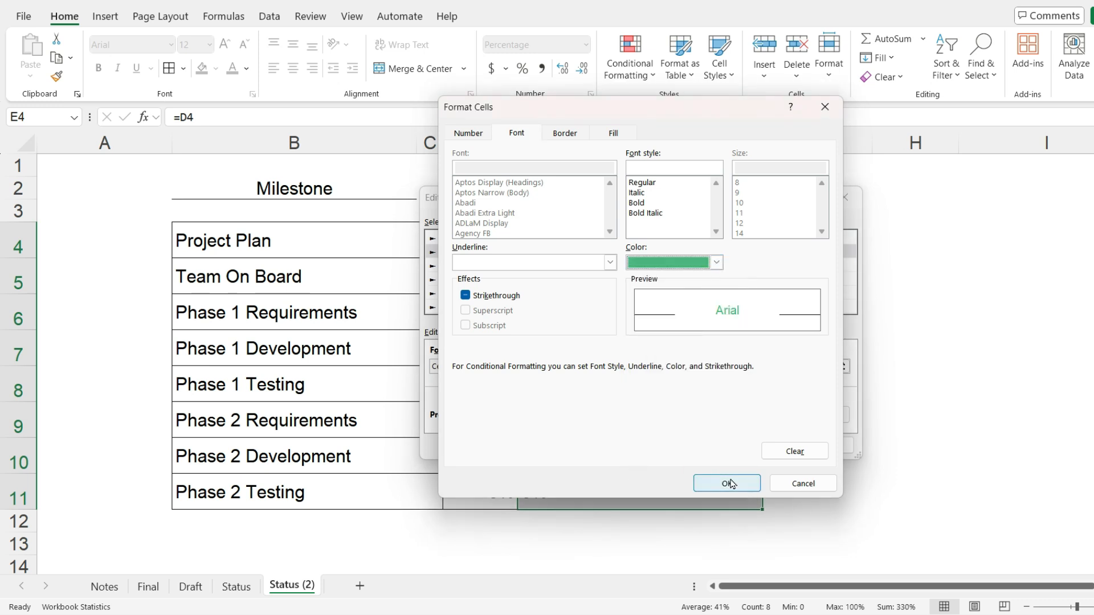
click(727, 483)
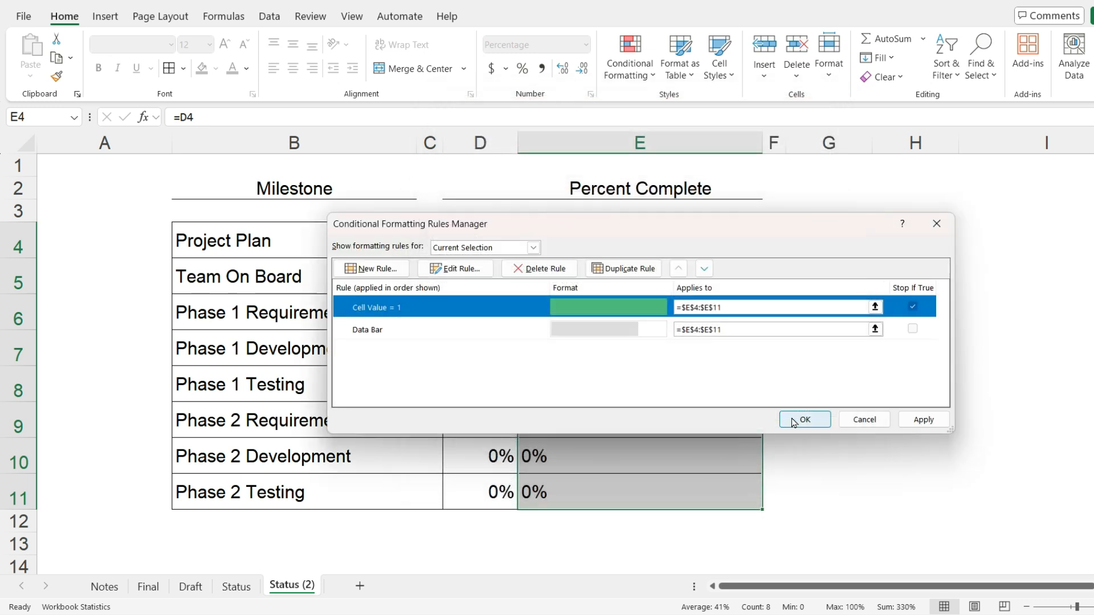
click(804, 419)
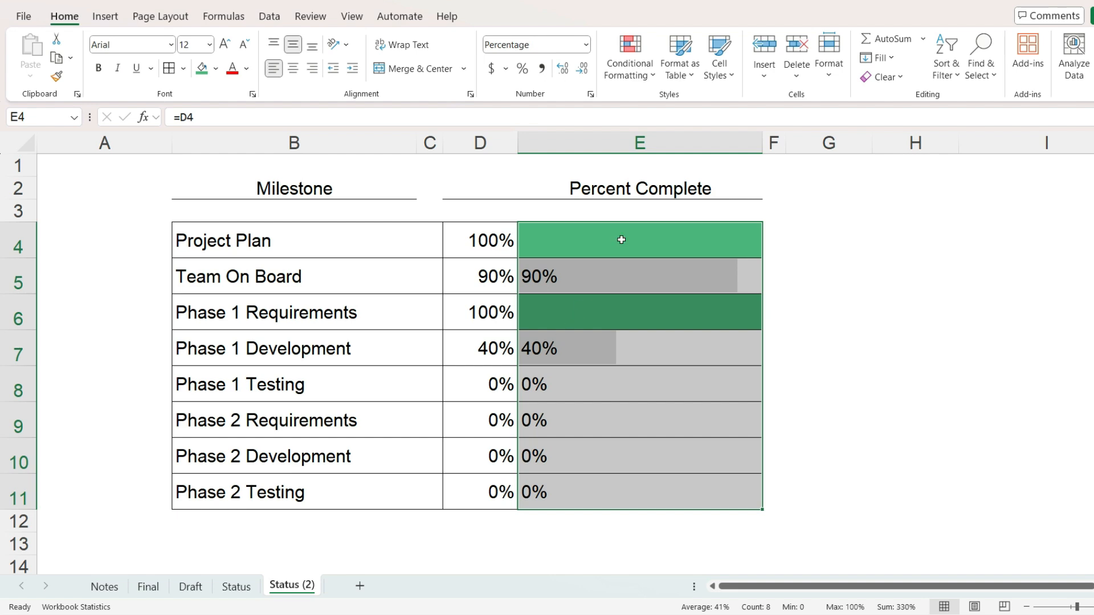
Enable Show Bar Only on the Data Bar rule so column E shows bars without percentages.
click(629, 57)
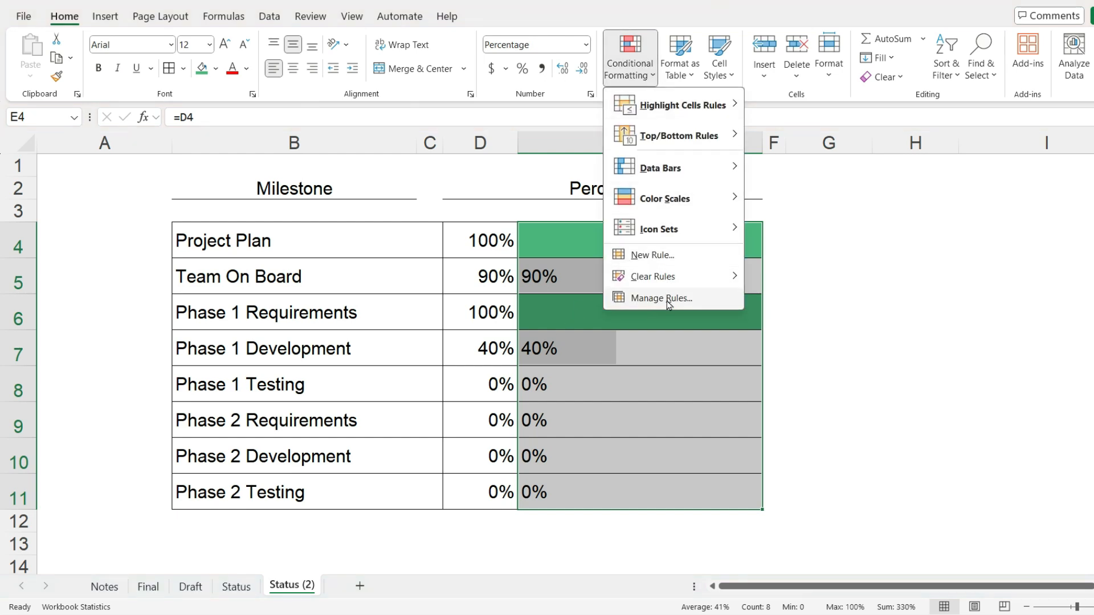
click(660, 299)
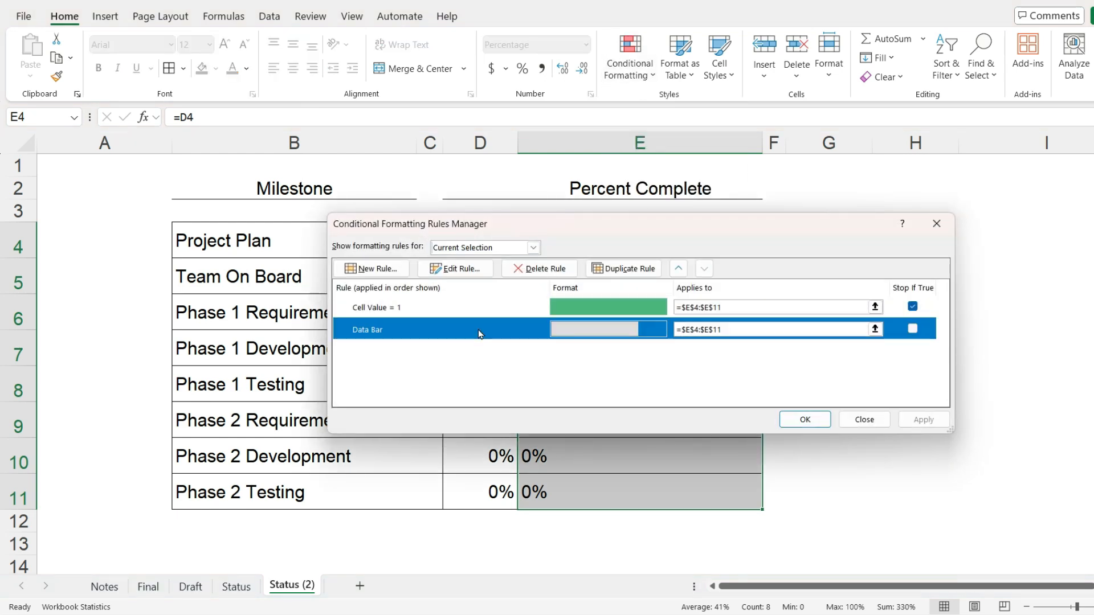
click(454, 268)
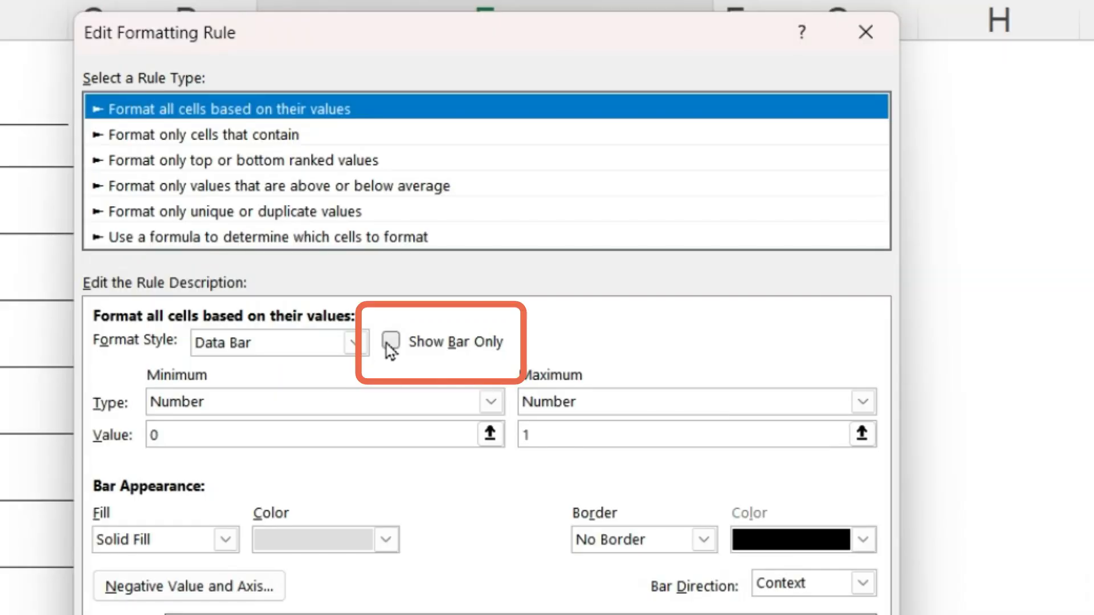
click(389, 342)
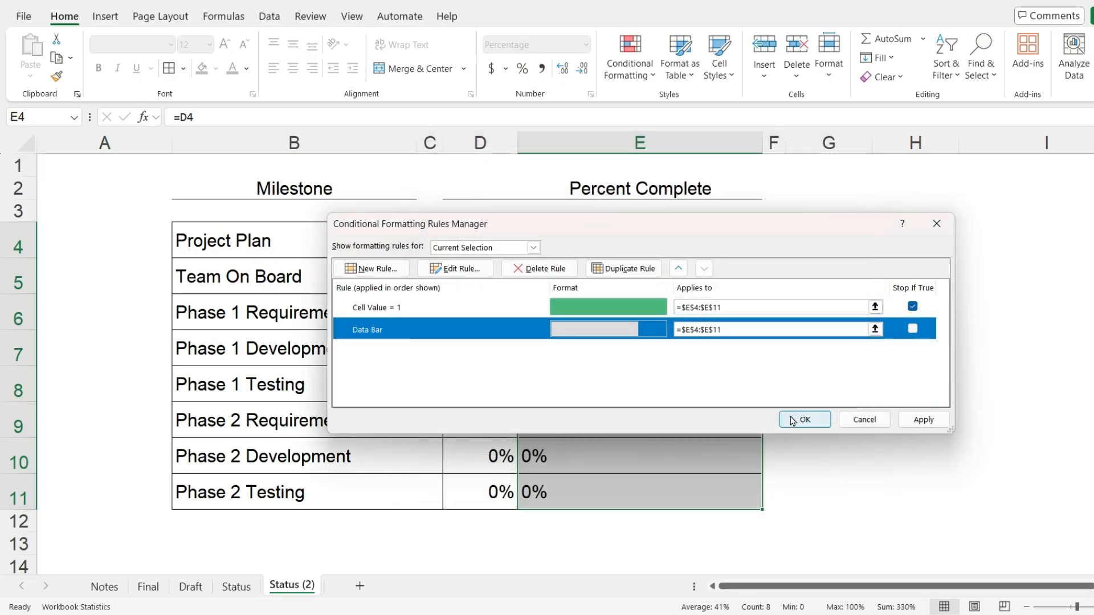
click(804, 419)
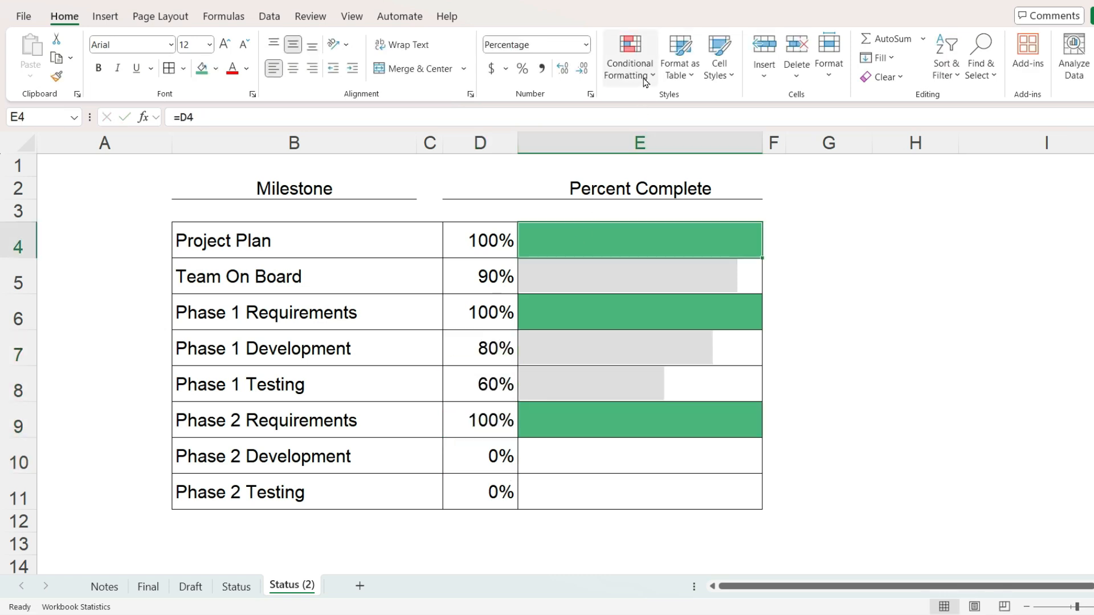
click(629, 56)
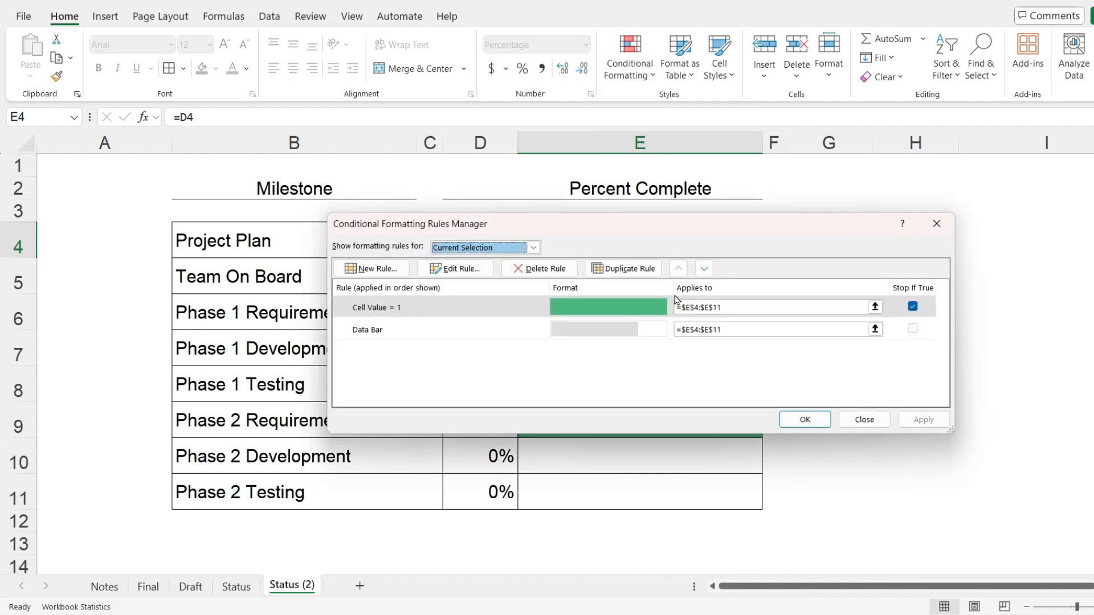
click(470, 308)
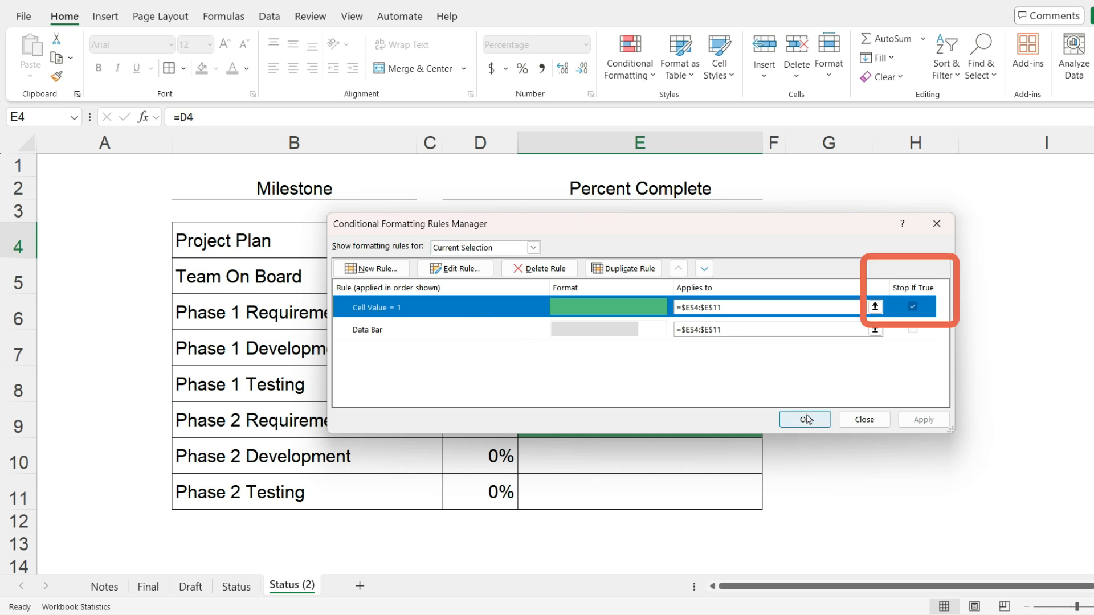
click(805, 419)
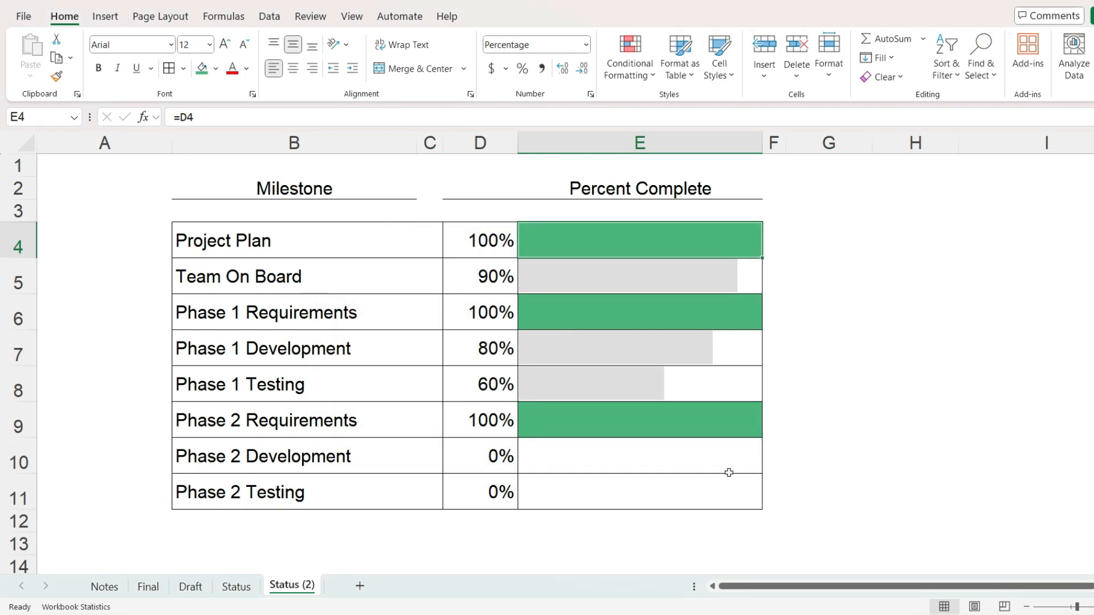
mouse_move(779, 490)
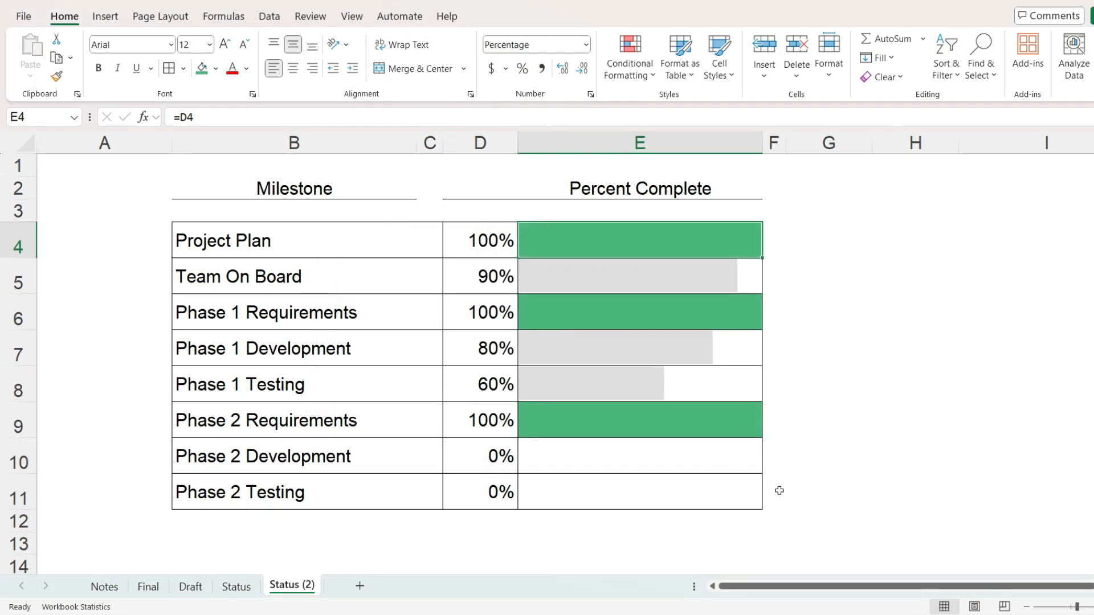